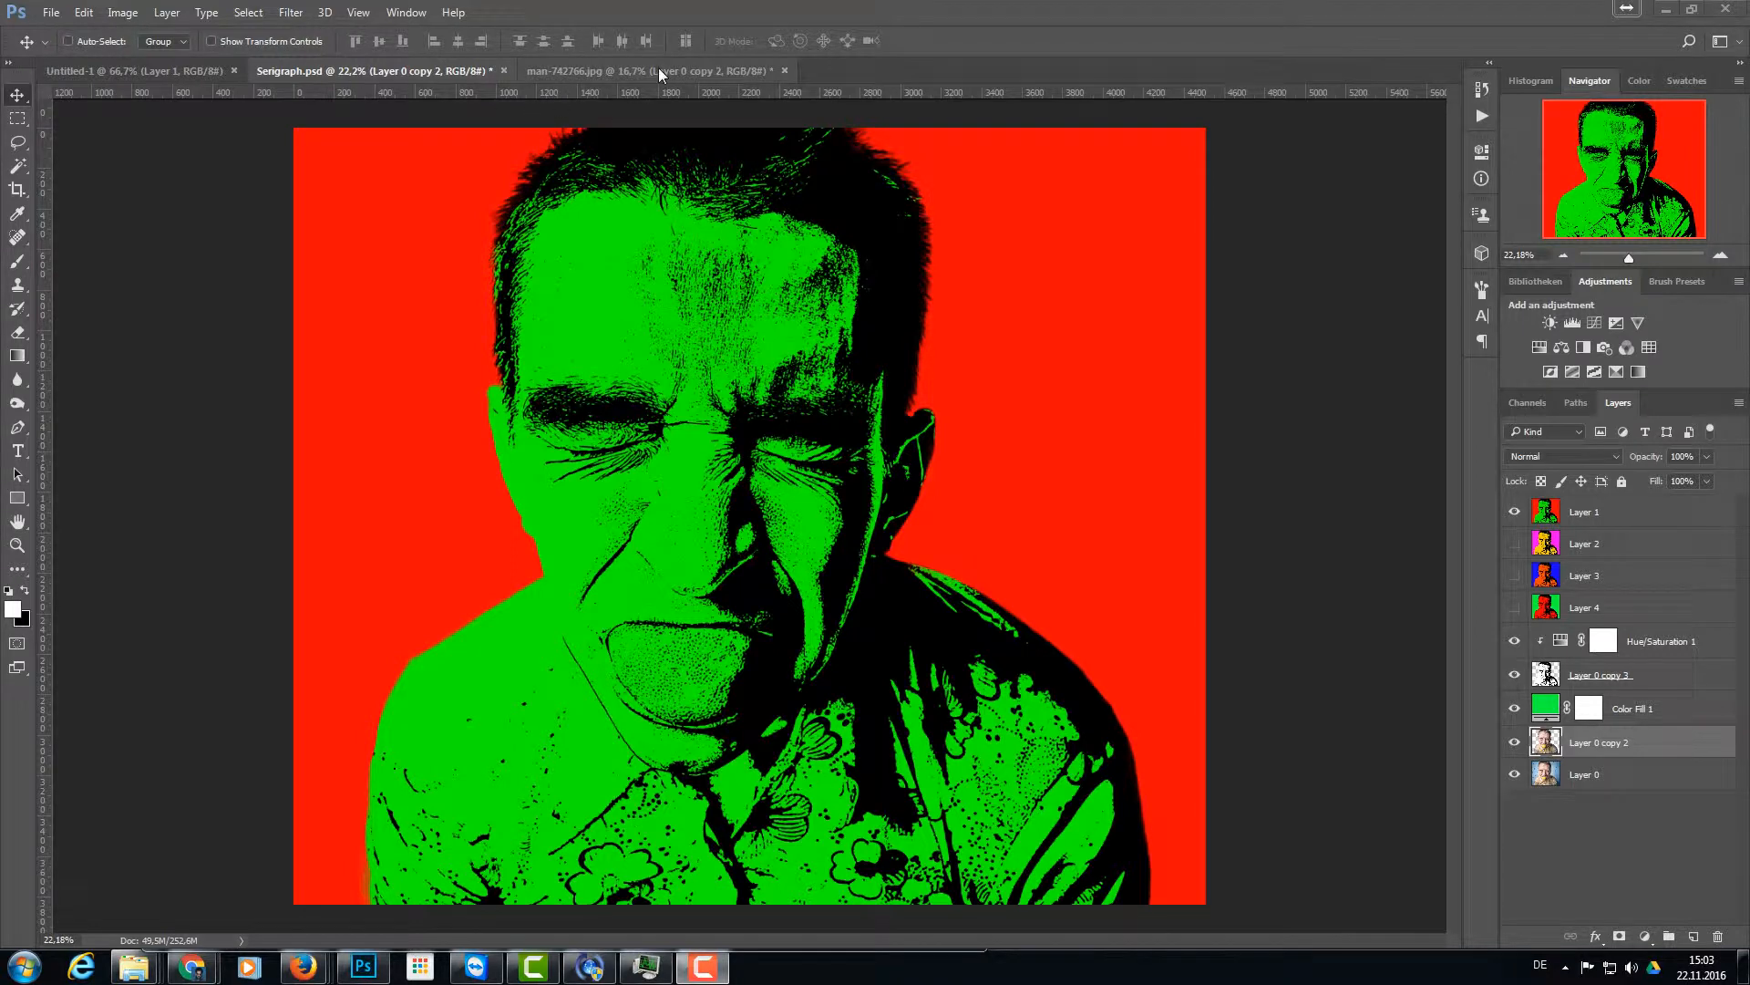
- Bring the man-742766.jpg cutout portrait document to the front
click(603, 70)
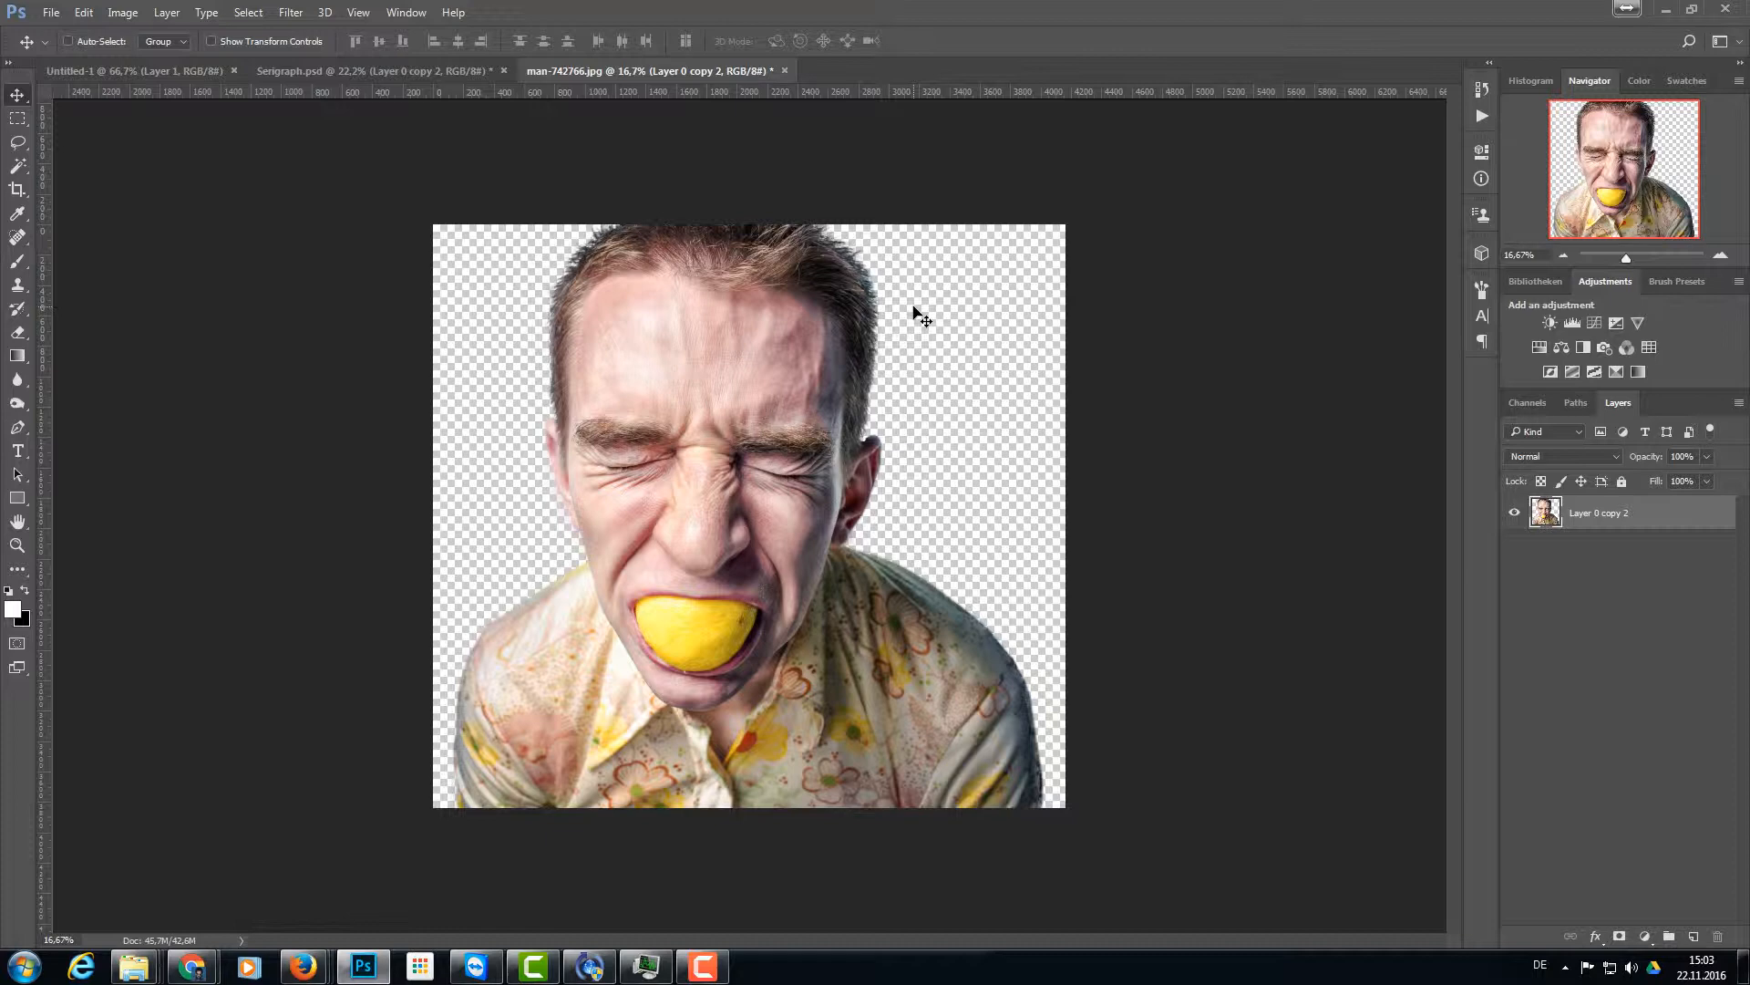
mouse_move(971, 315)
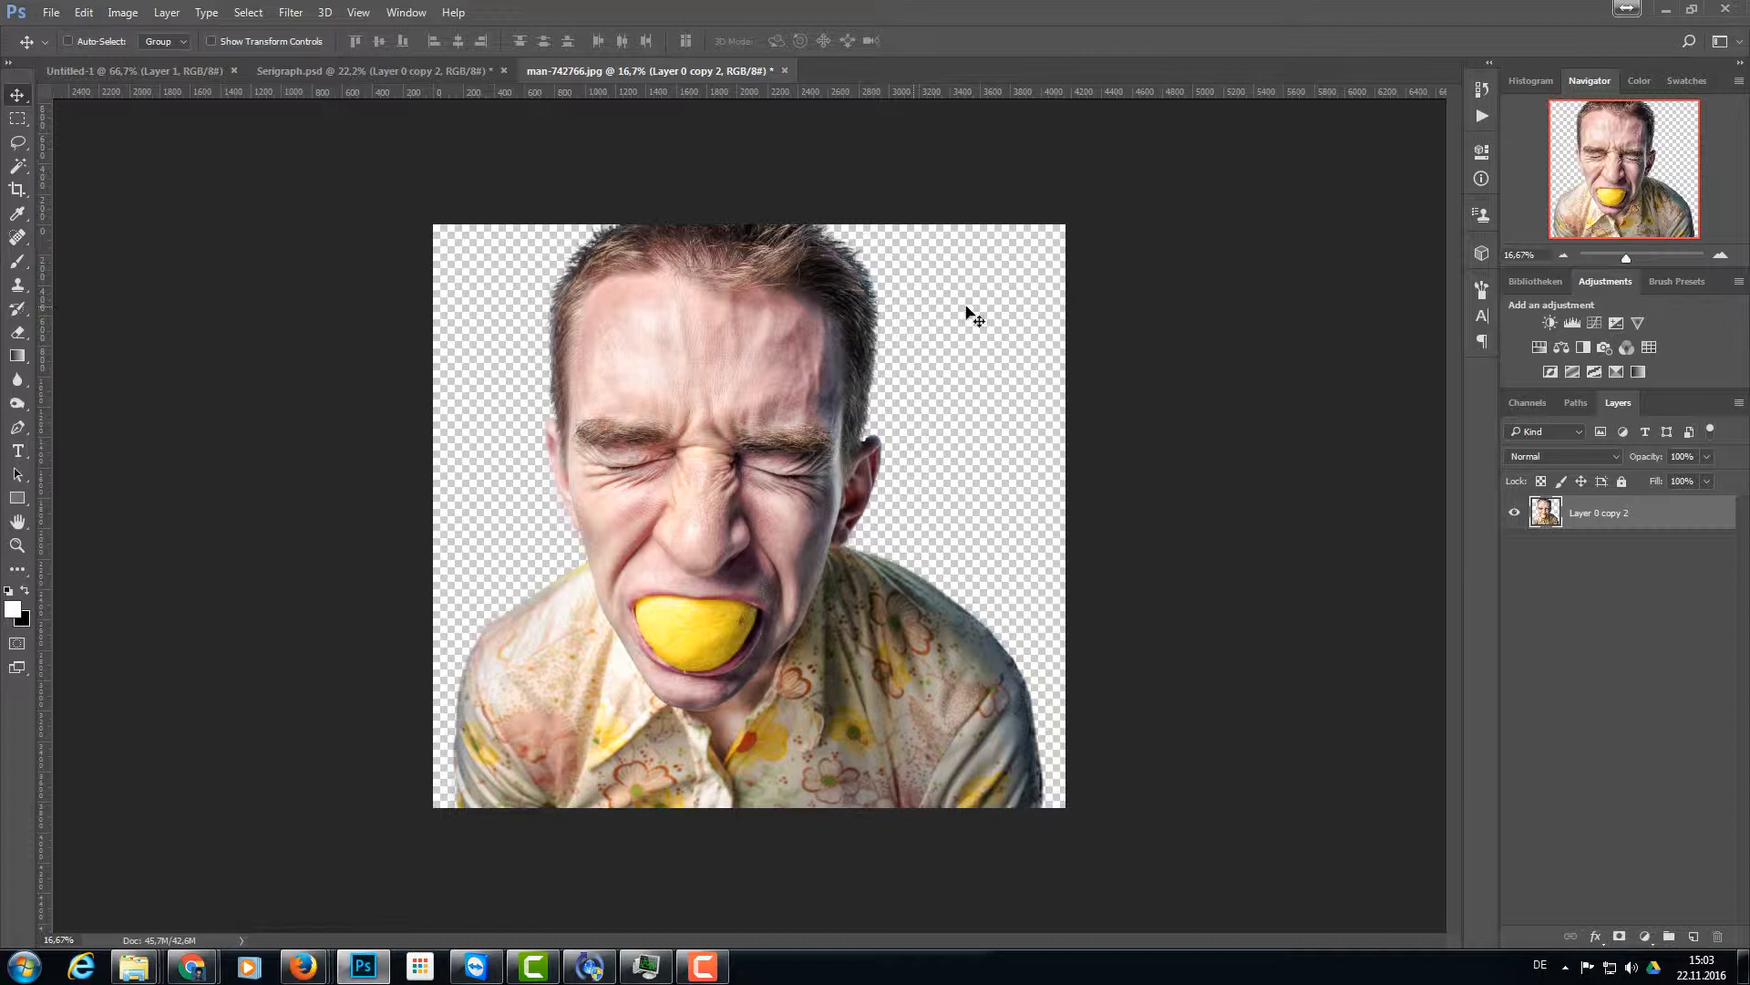
mouse_move(1669, 522)
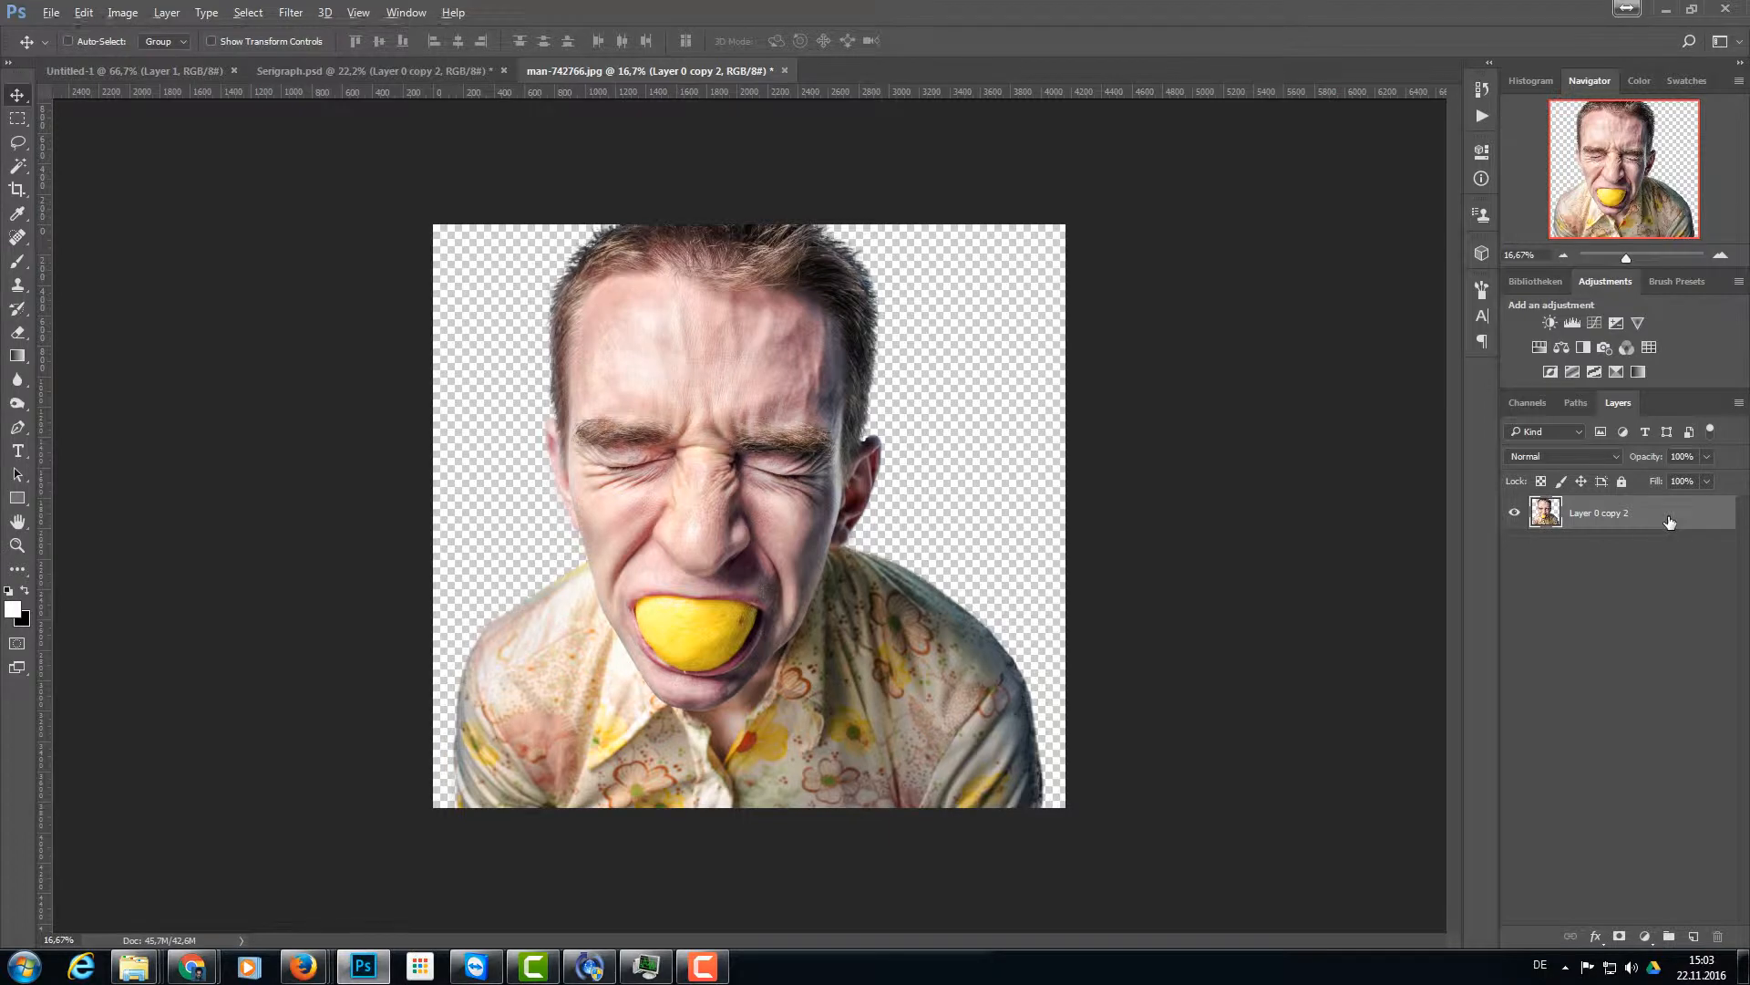
- Duplicate the portrait layer with Ctrl+J to get a copy for inverting
key(ctrl+j)
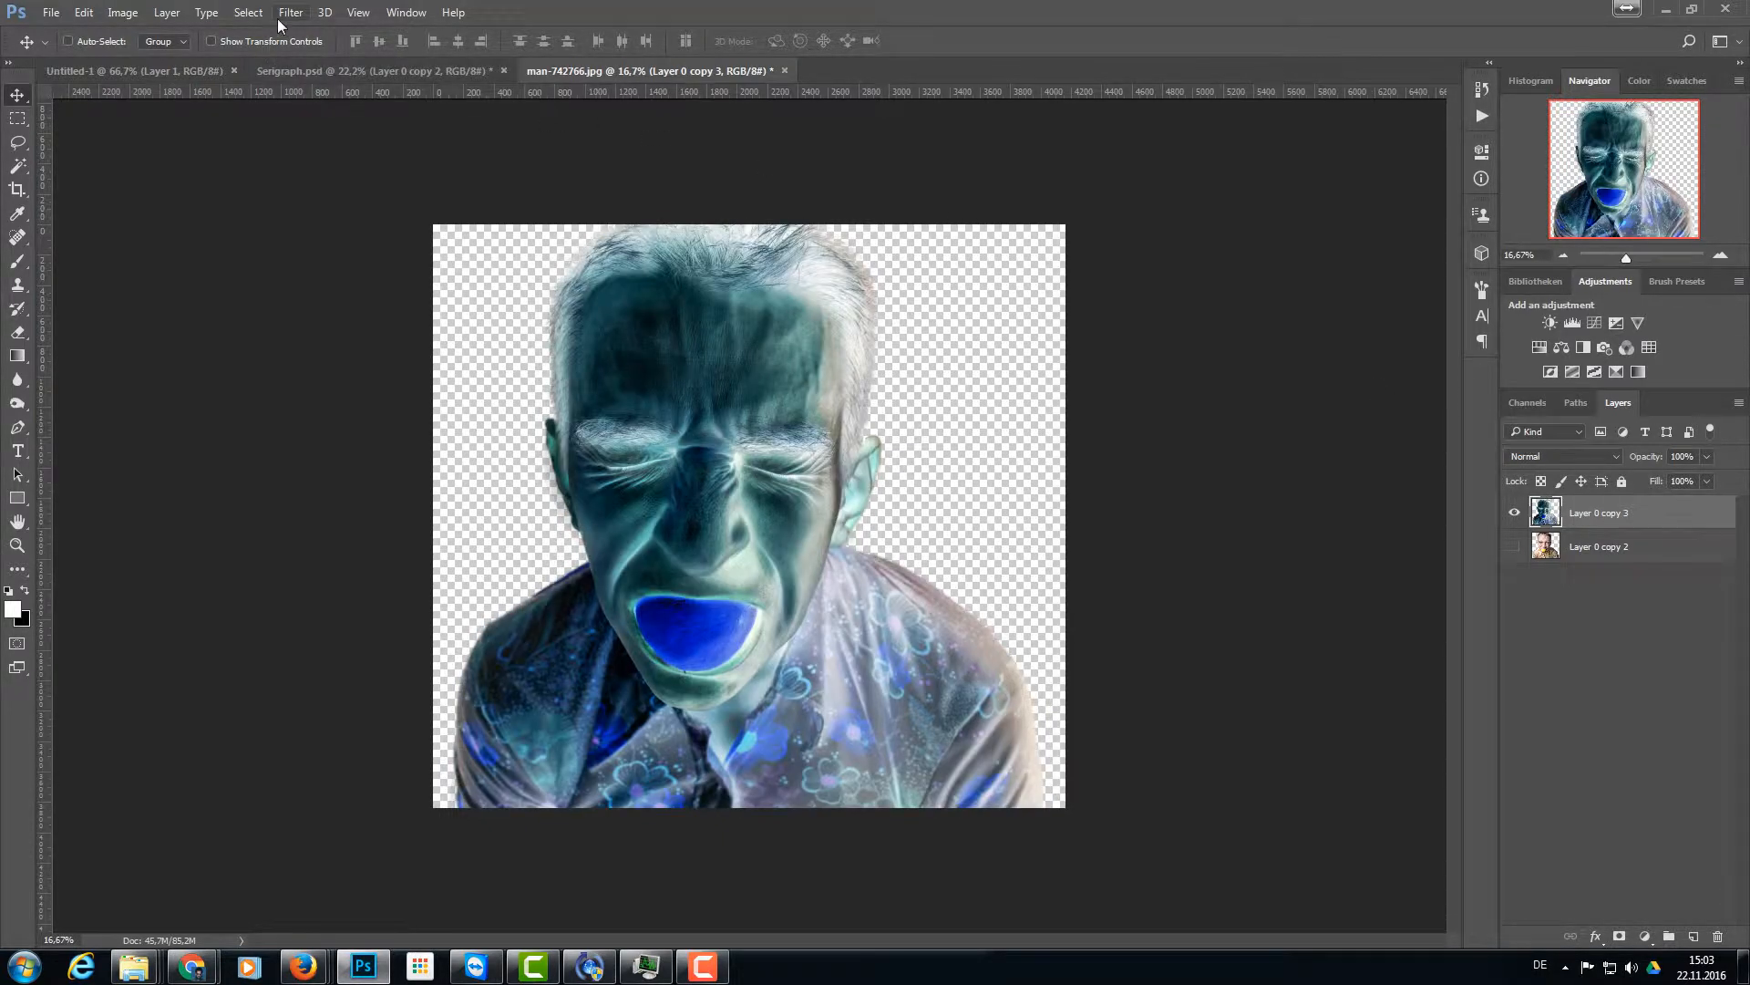
- Apply the Filter Gallery's Sketch > Stamp filter with Light/Dark Balance 35 and Smoothness 4
click(290, 12)
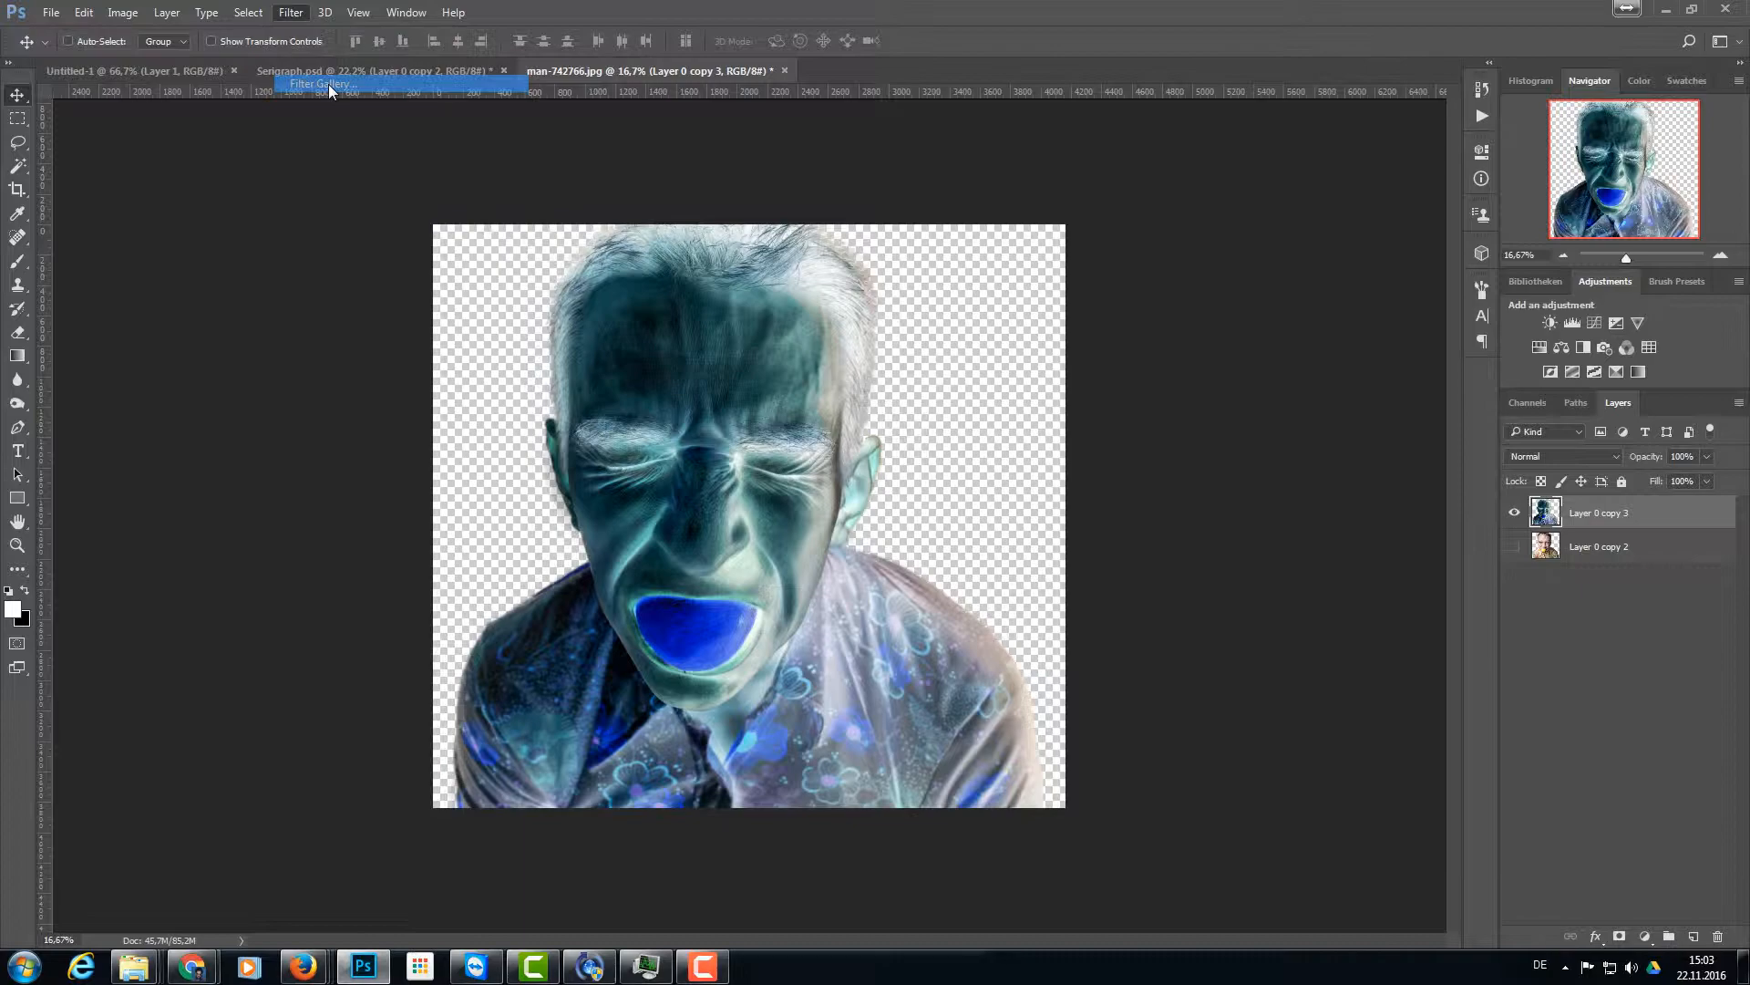
click(322, 84)
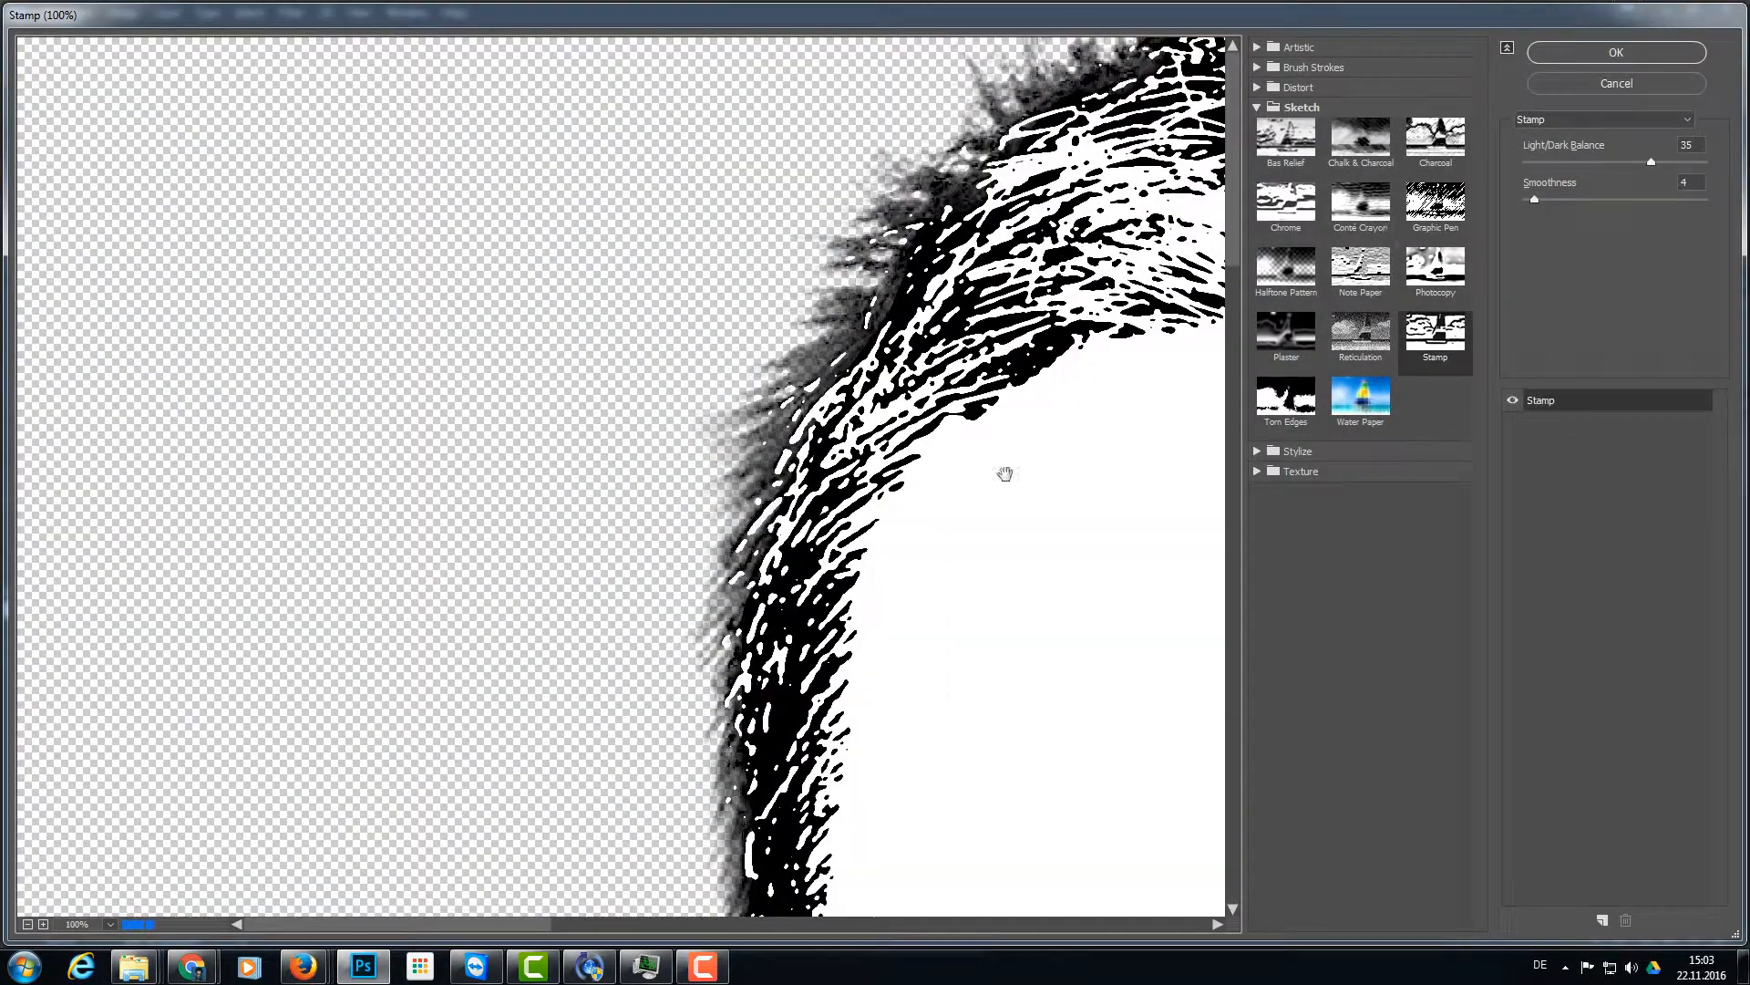
click(41, 924)
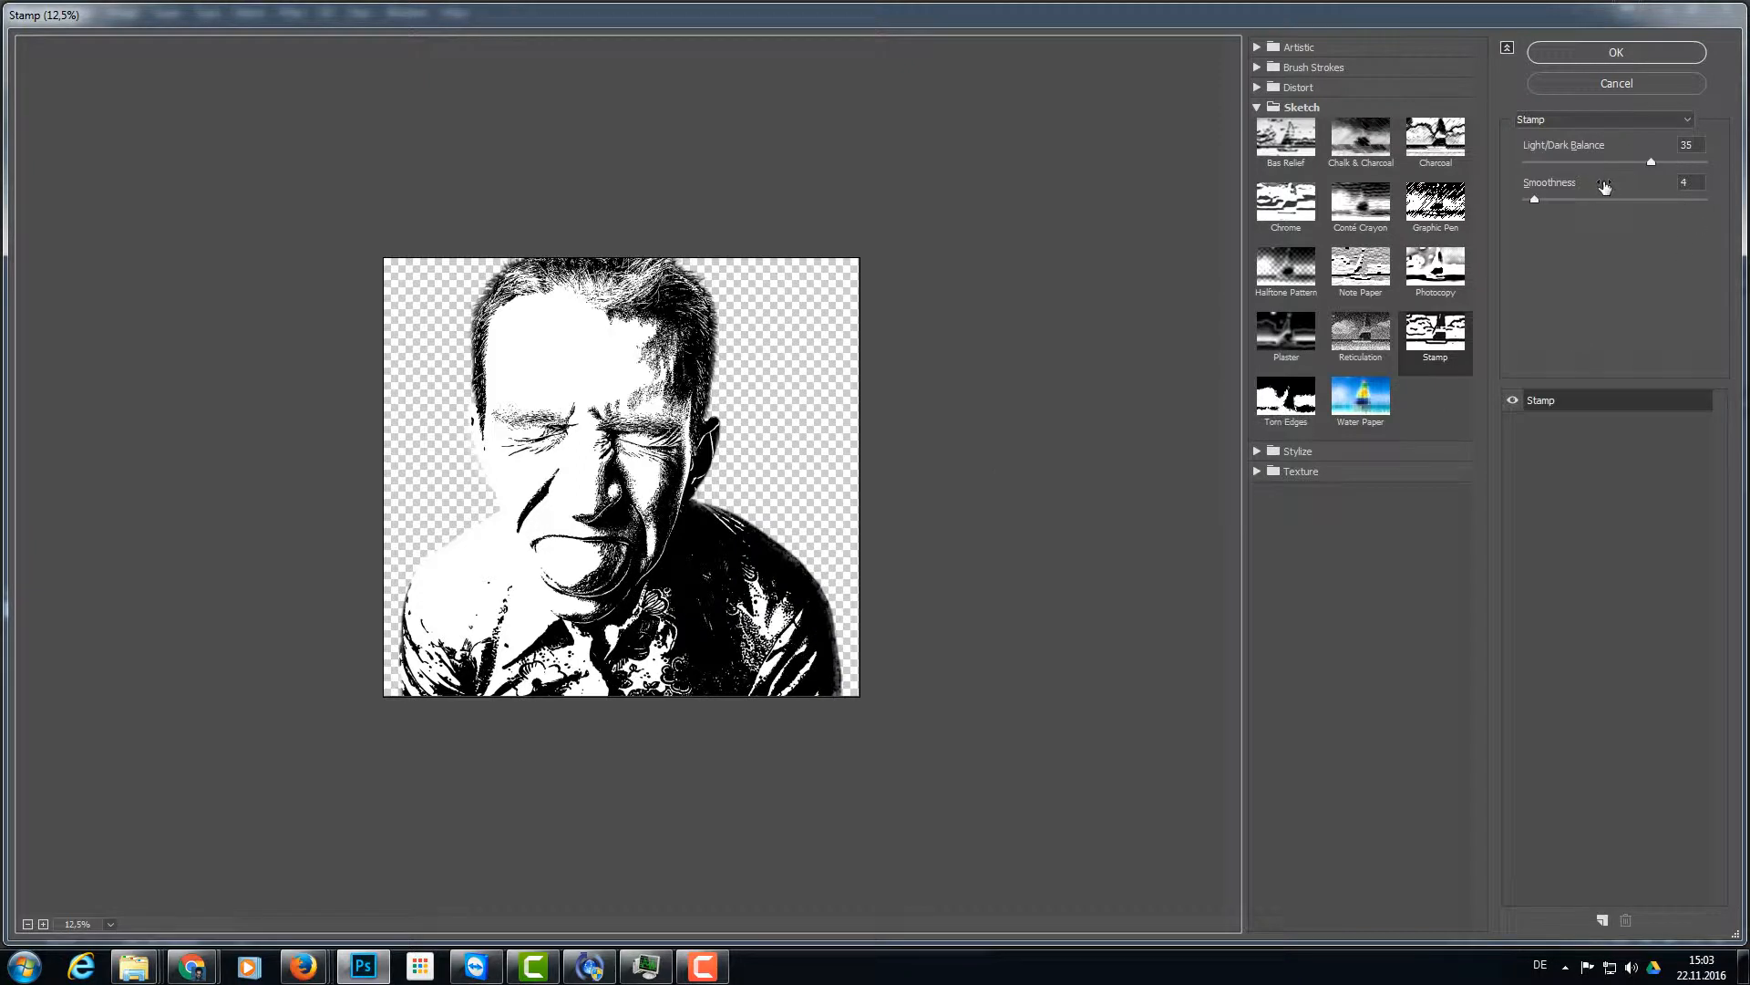
mouse_move(1555, 214)
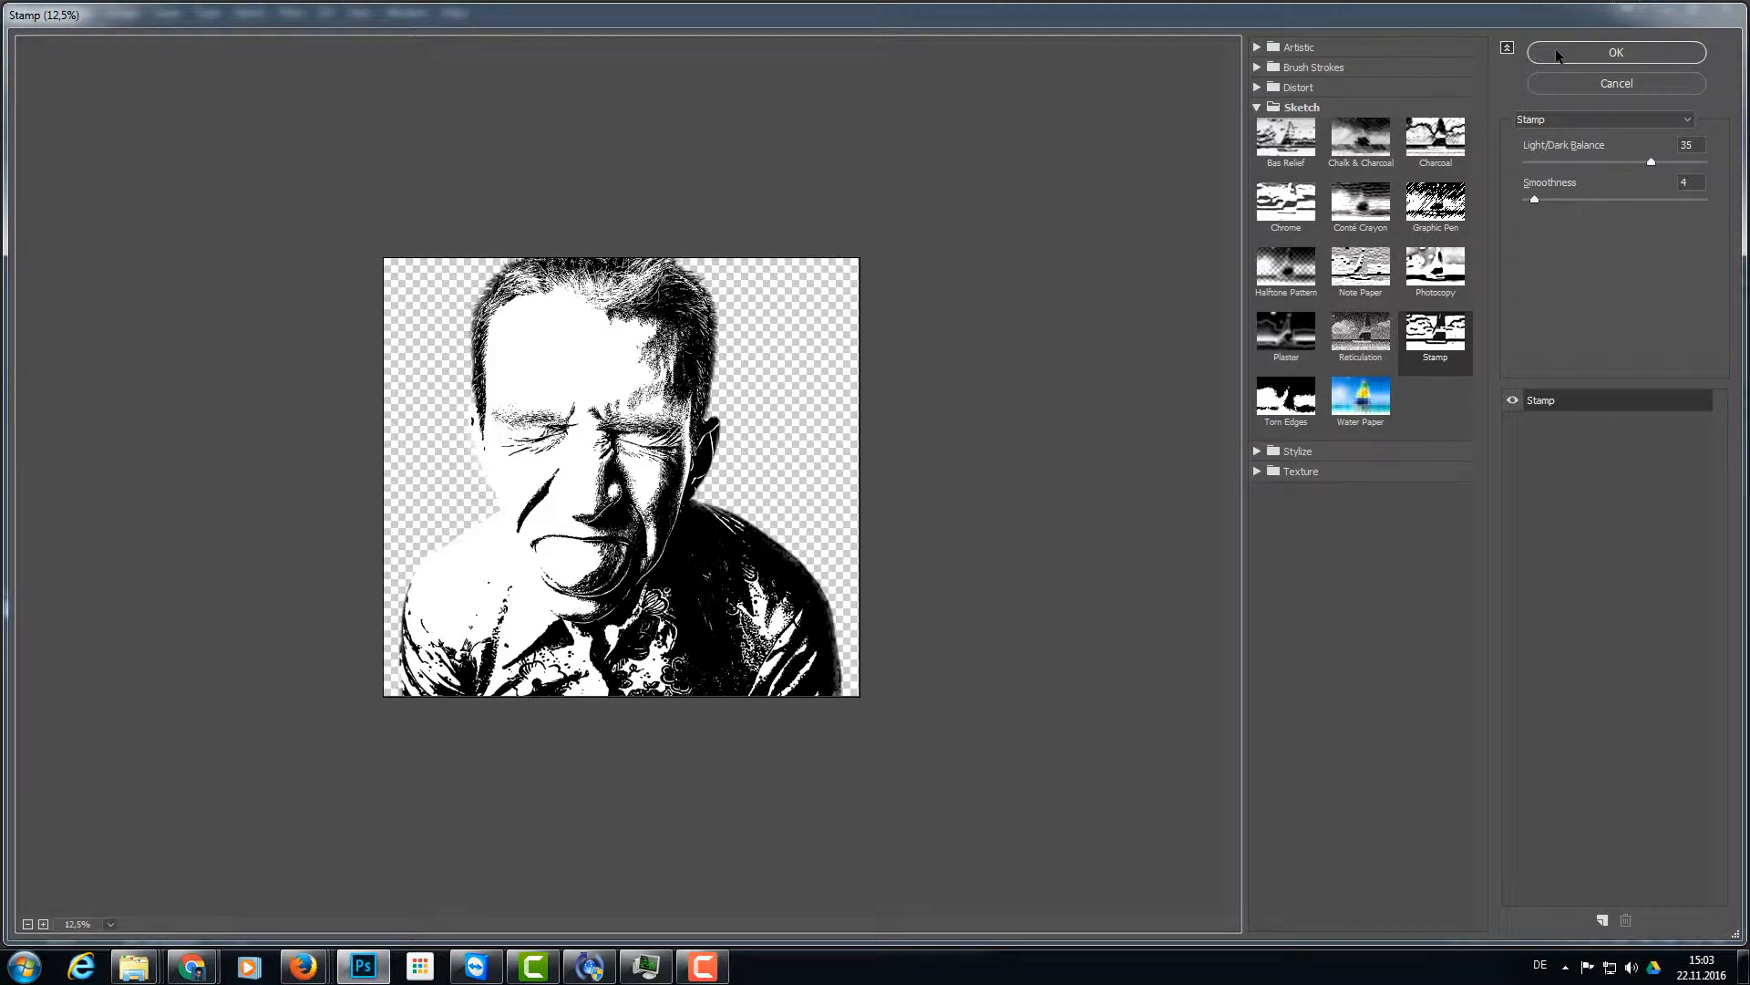
click(1616, 51)
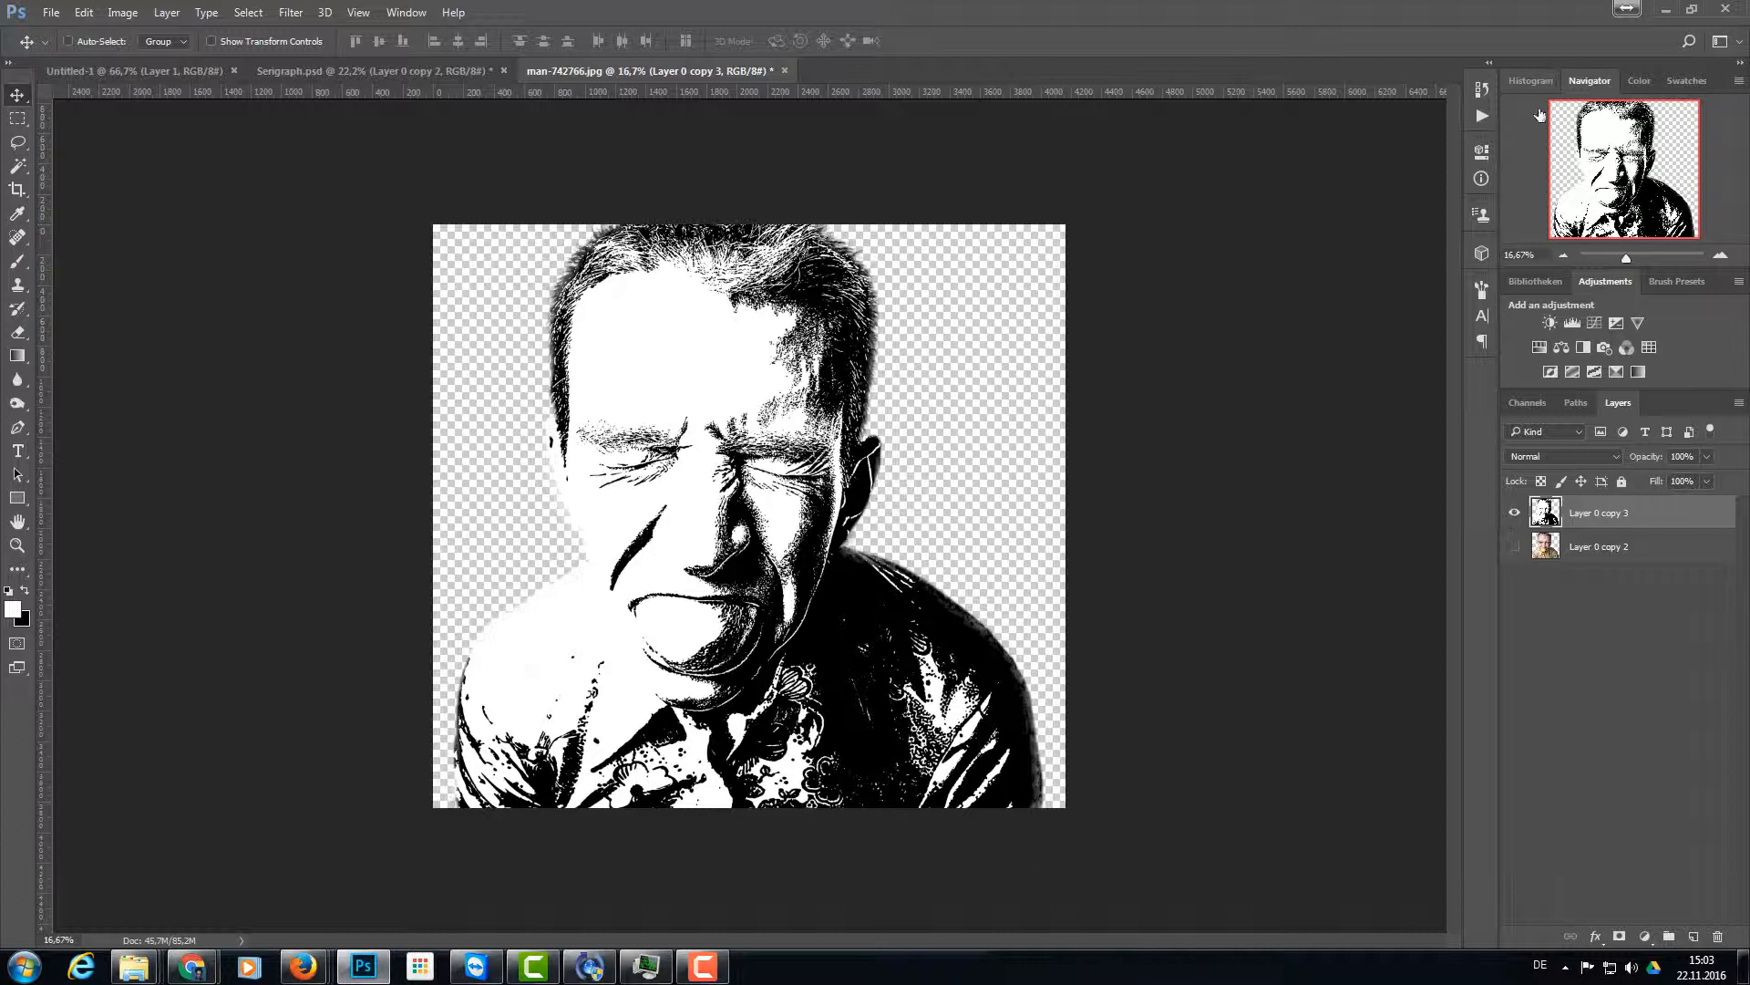
- Add a #ff0000 Solid Color fill layer above the original portrait layer
click(1600, 546)
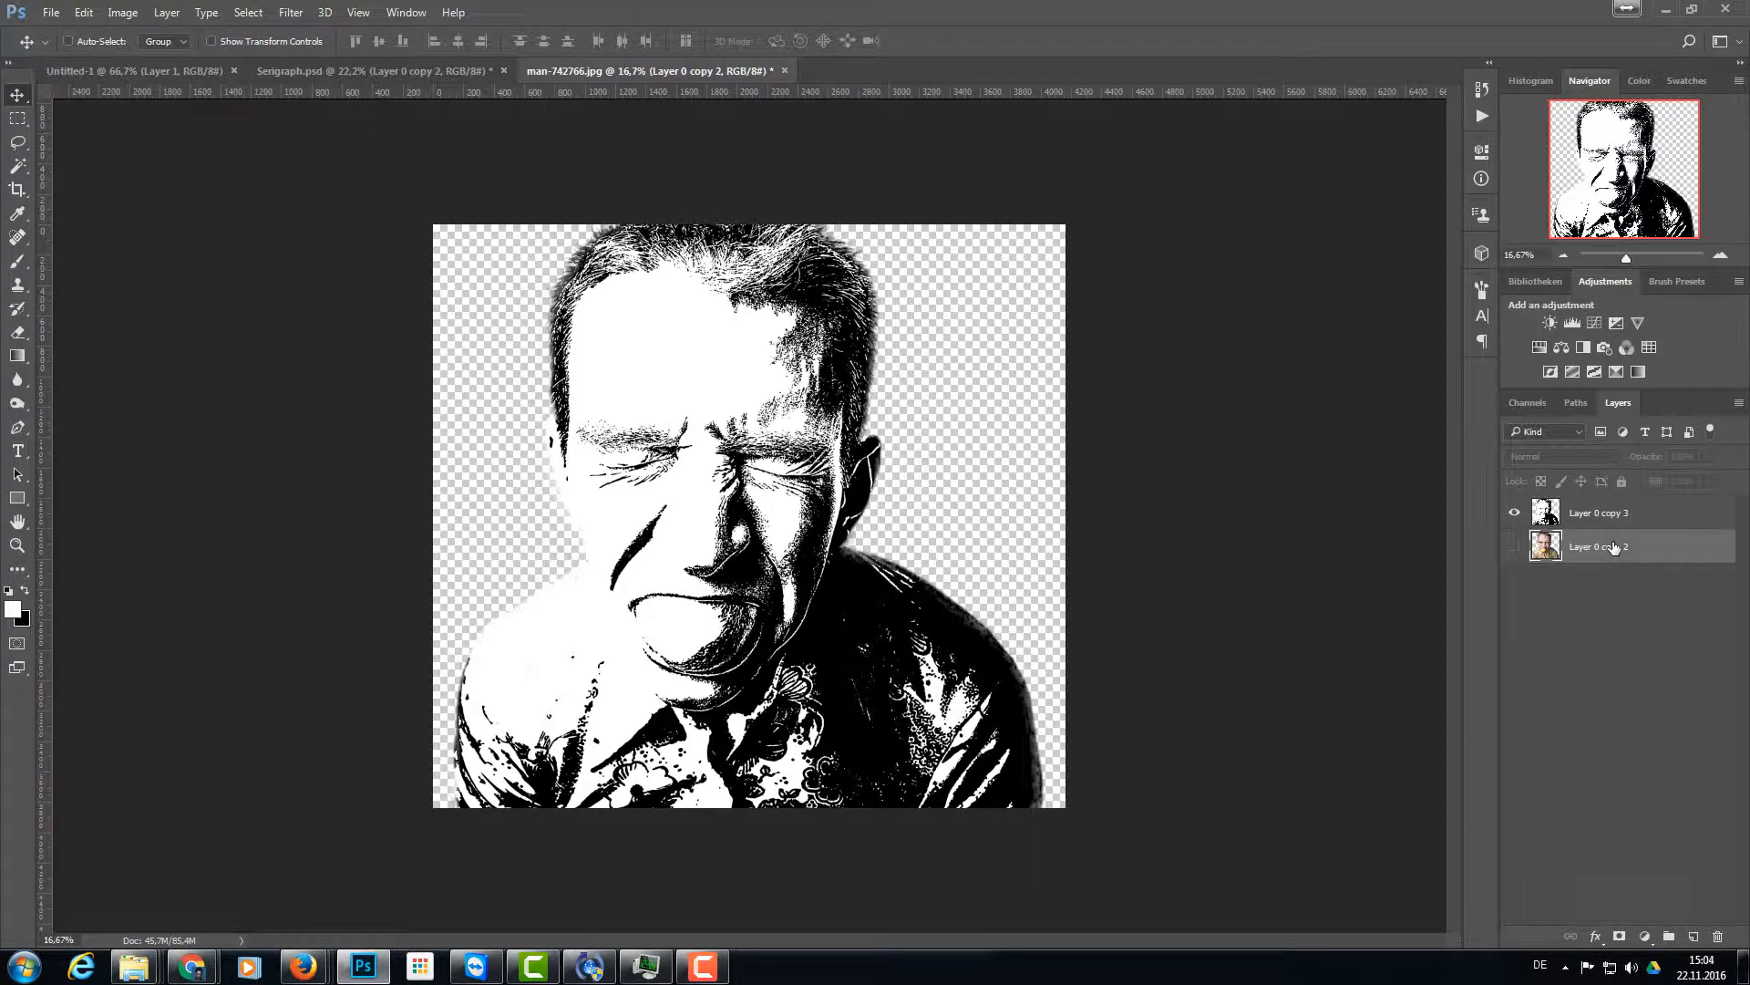
mouse_move(1598, 547)
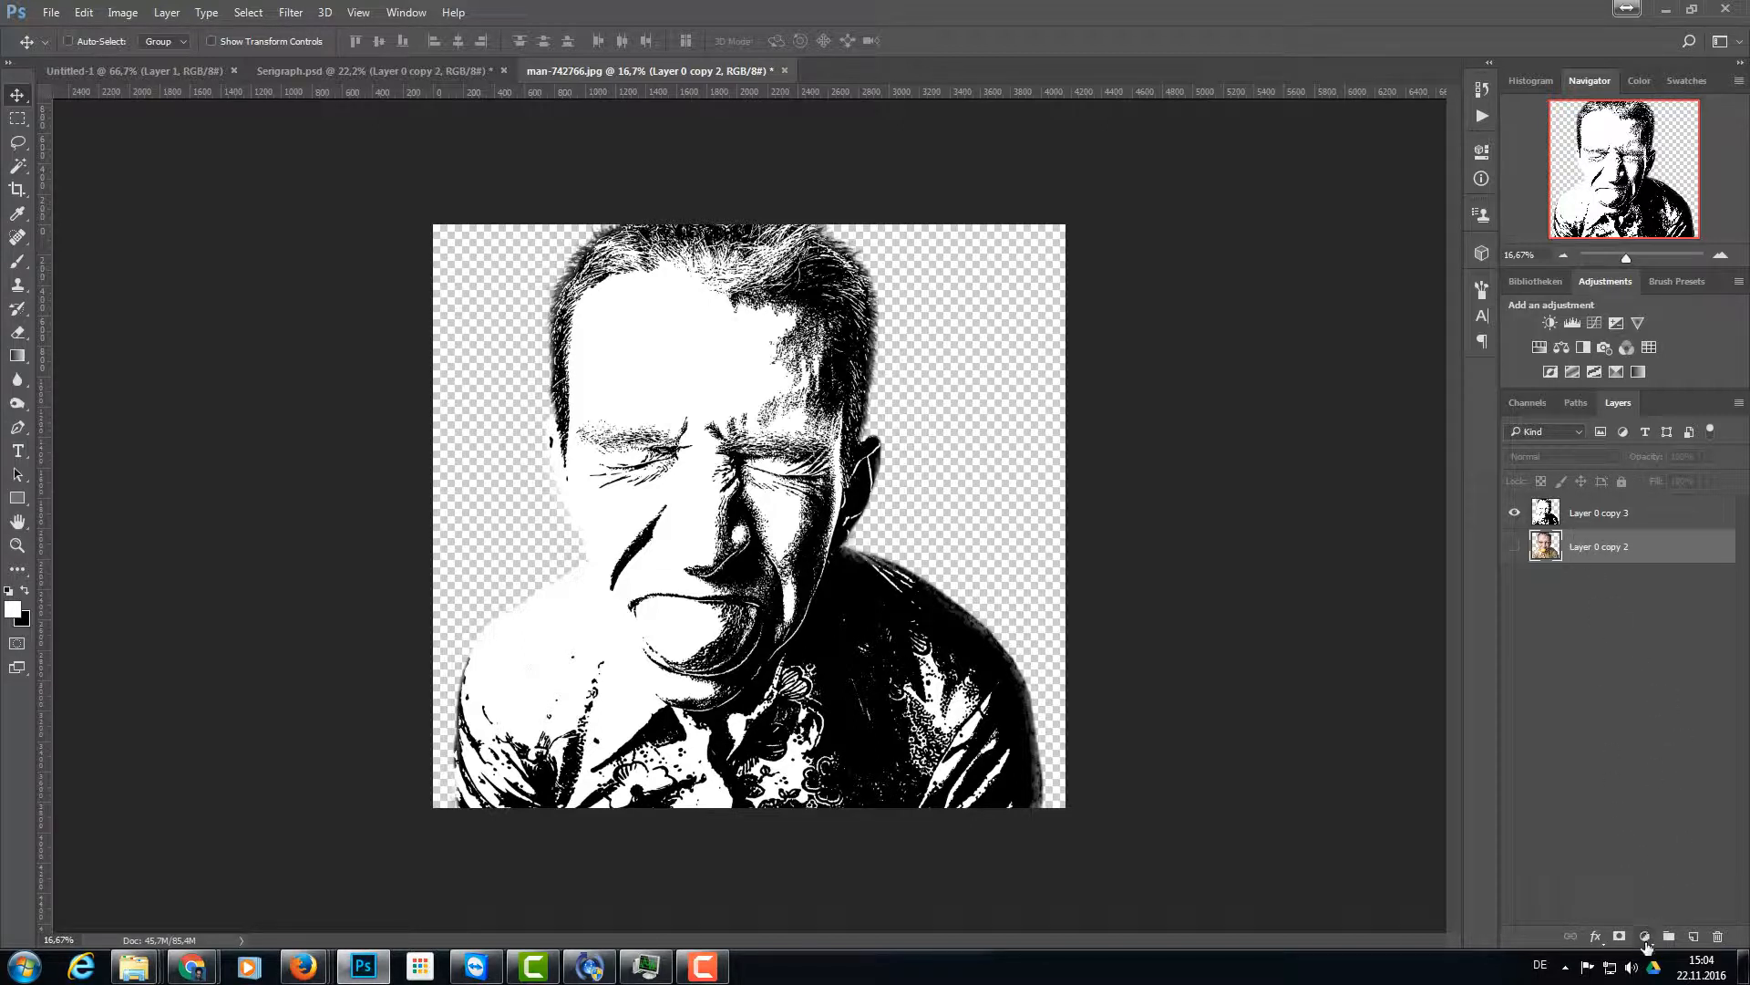
click(1645, 936)
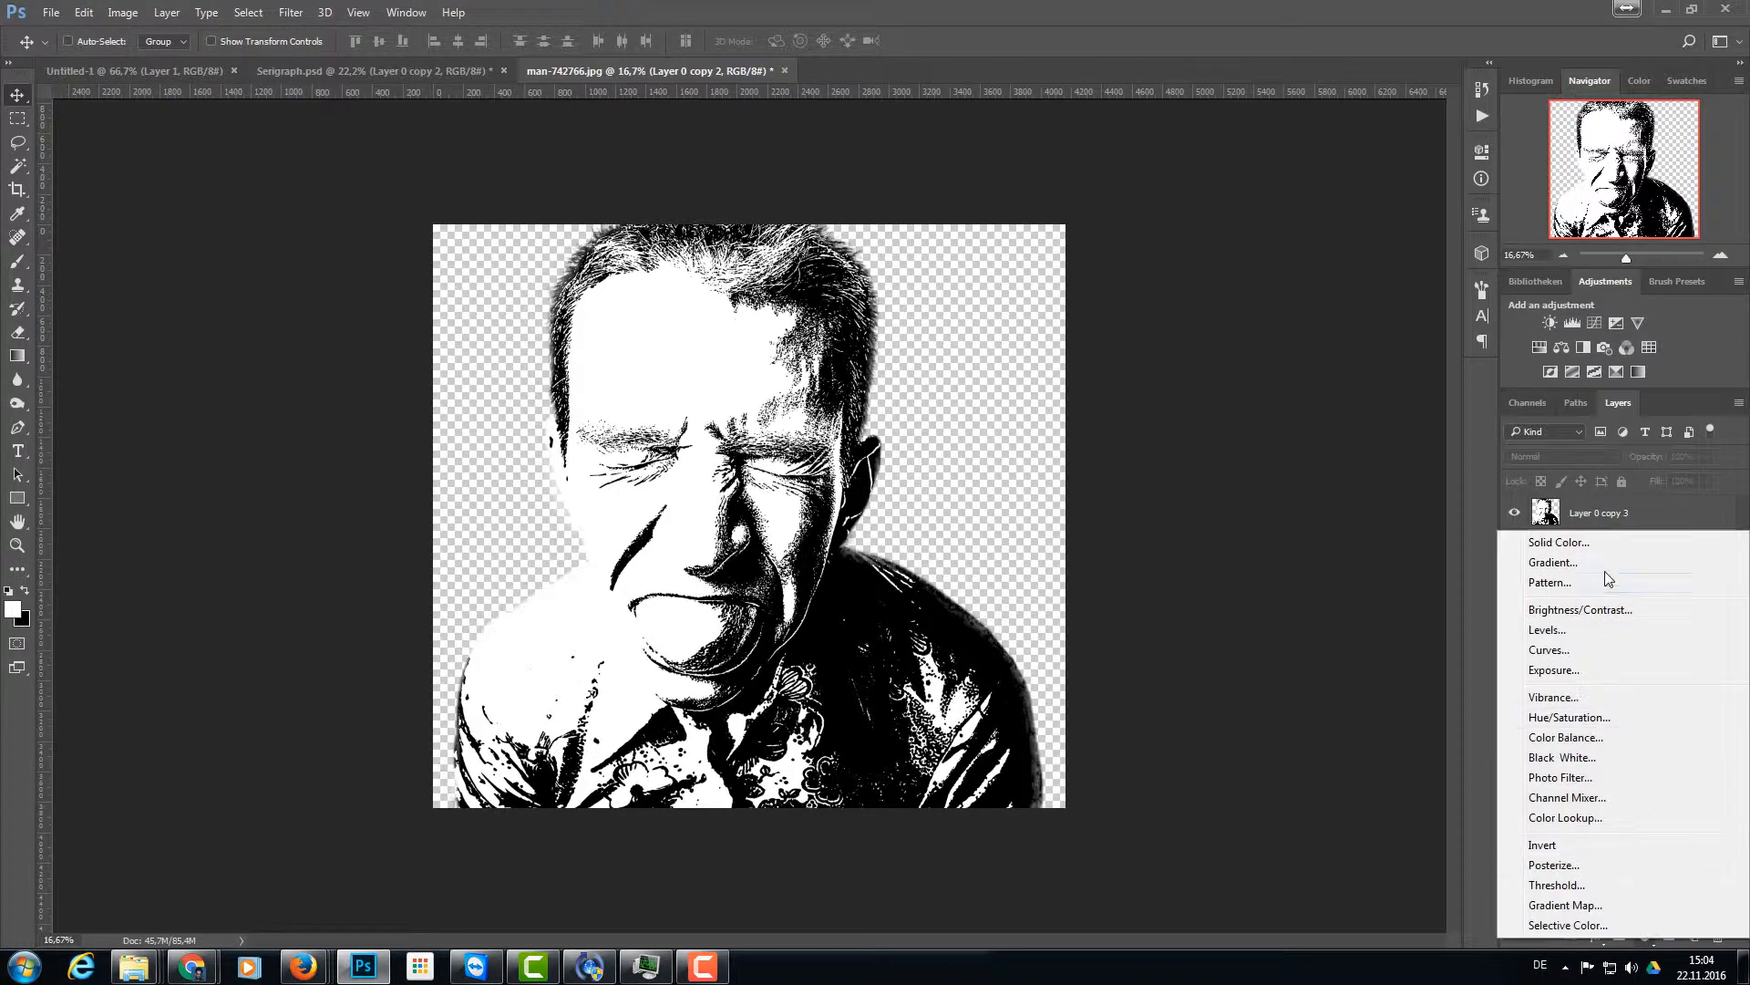
click(1558, 542)
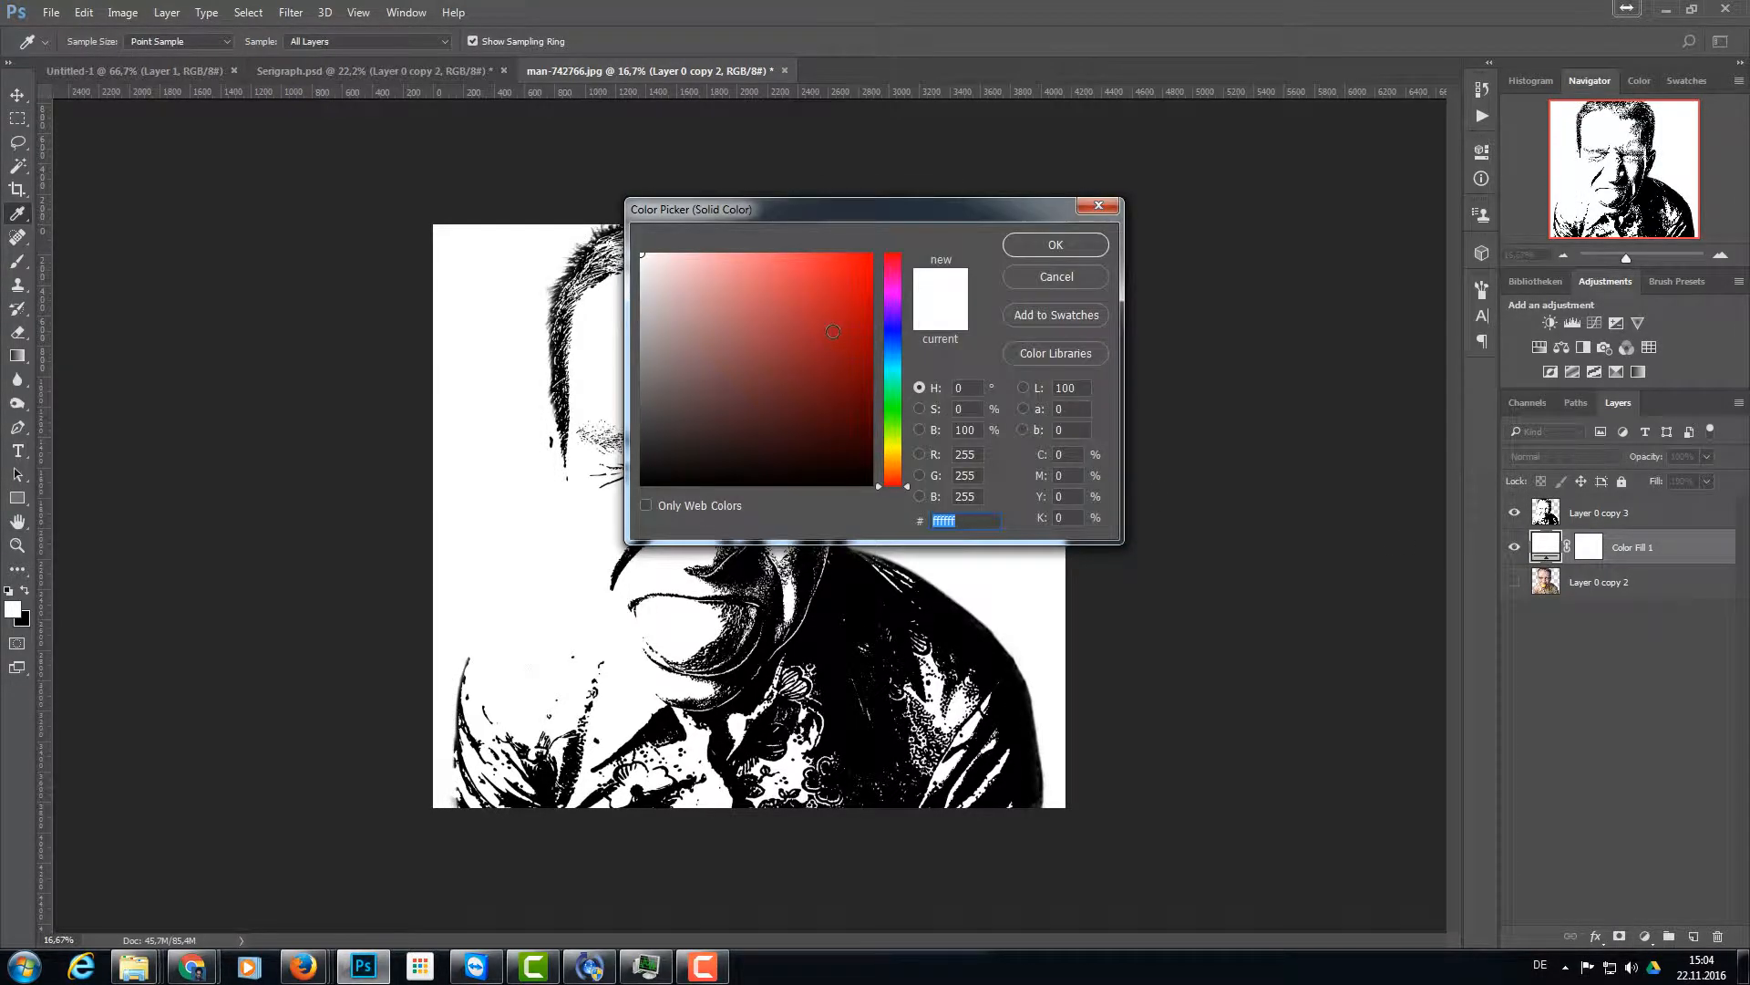
click(890, 263)
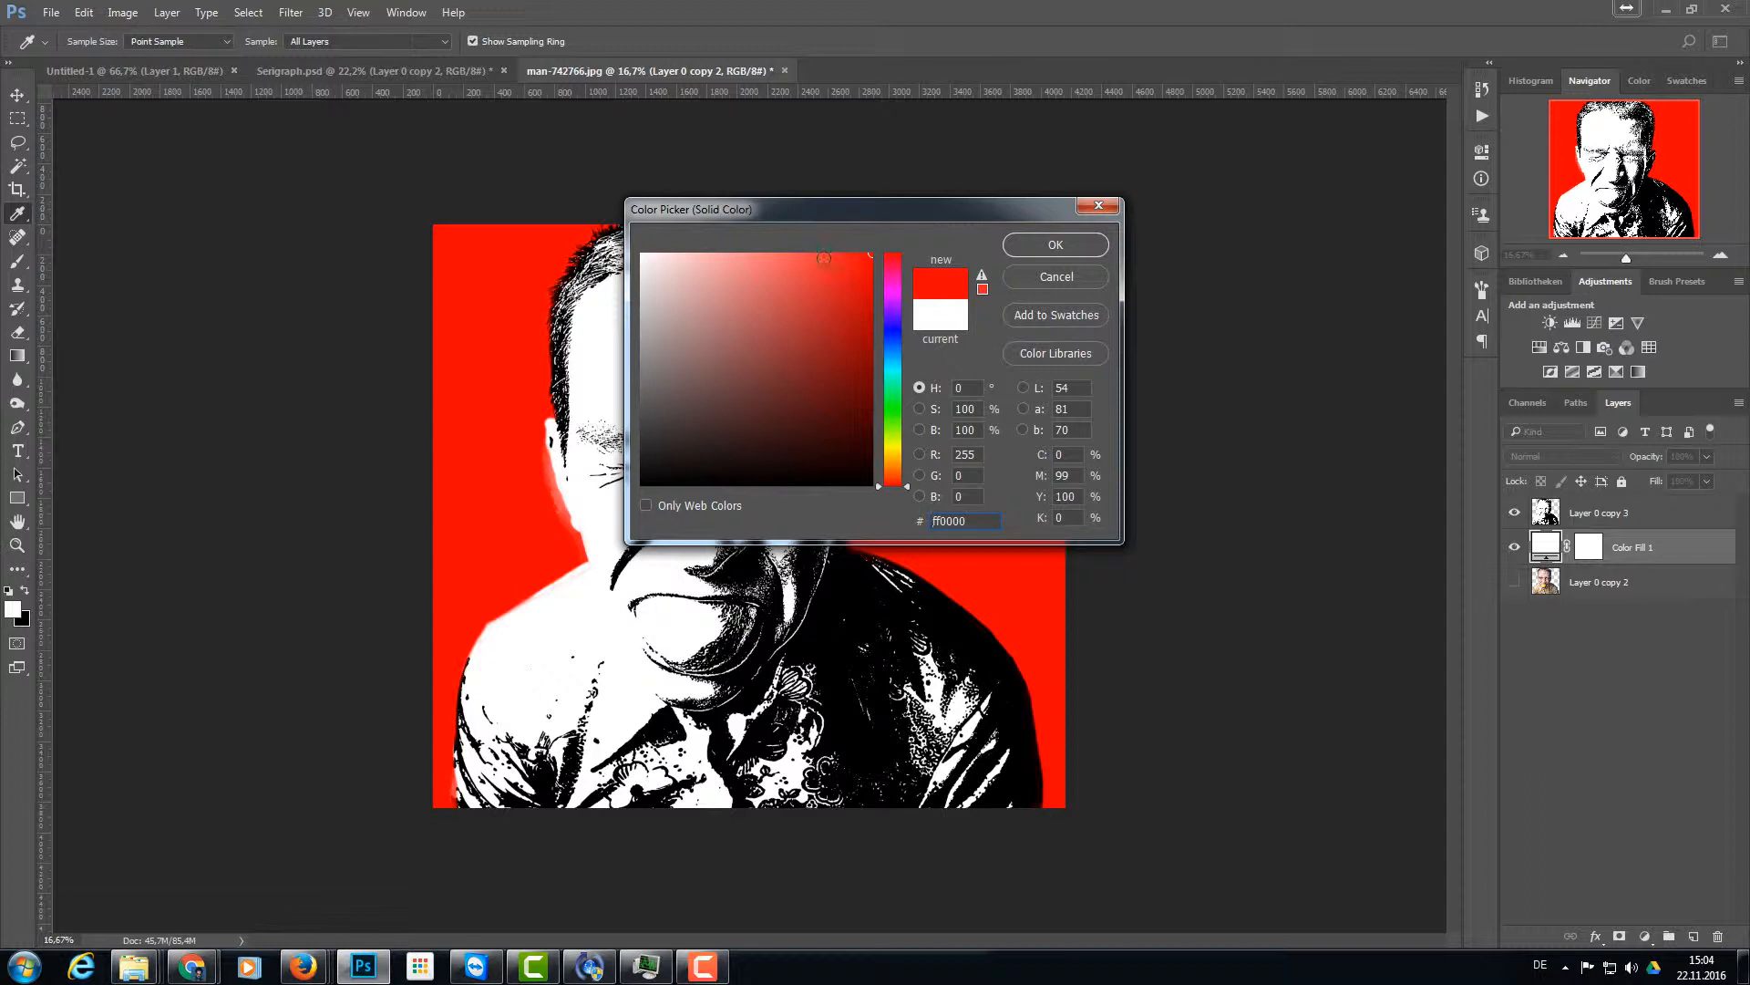
click(1053, 245)
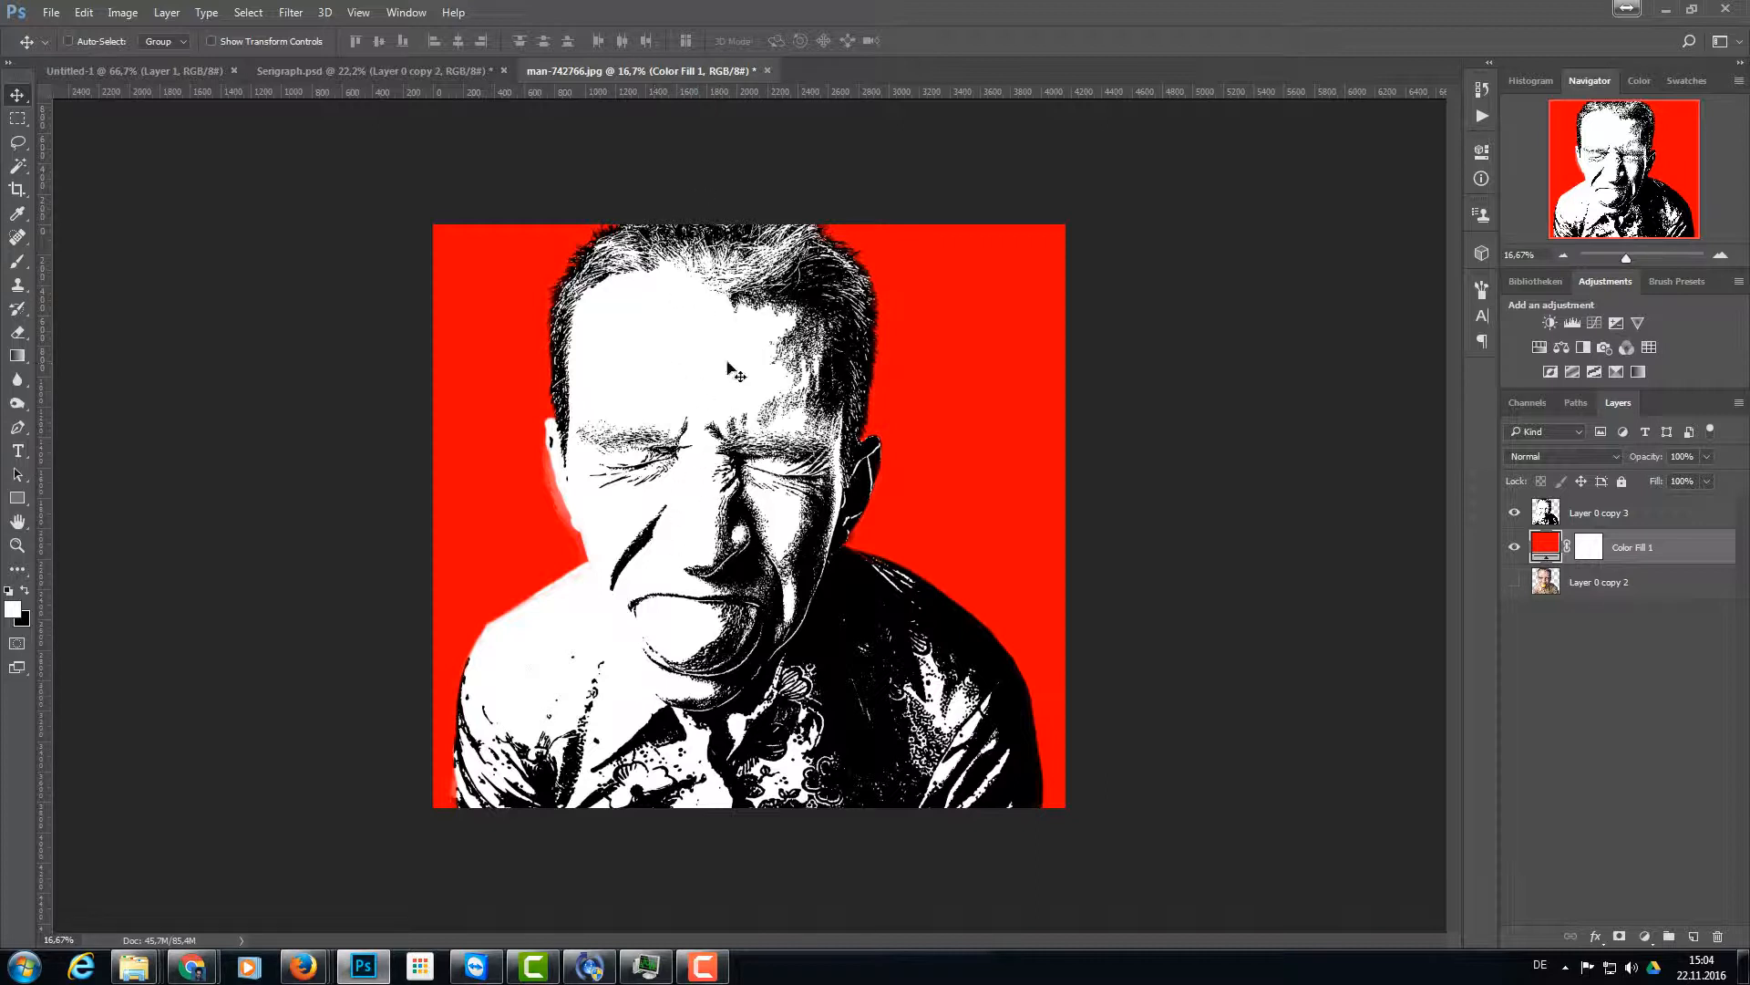
mouse_move(703, 466)
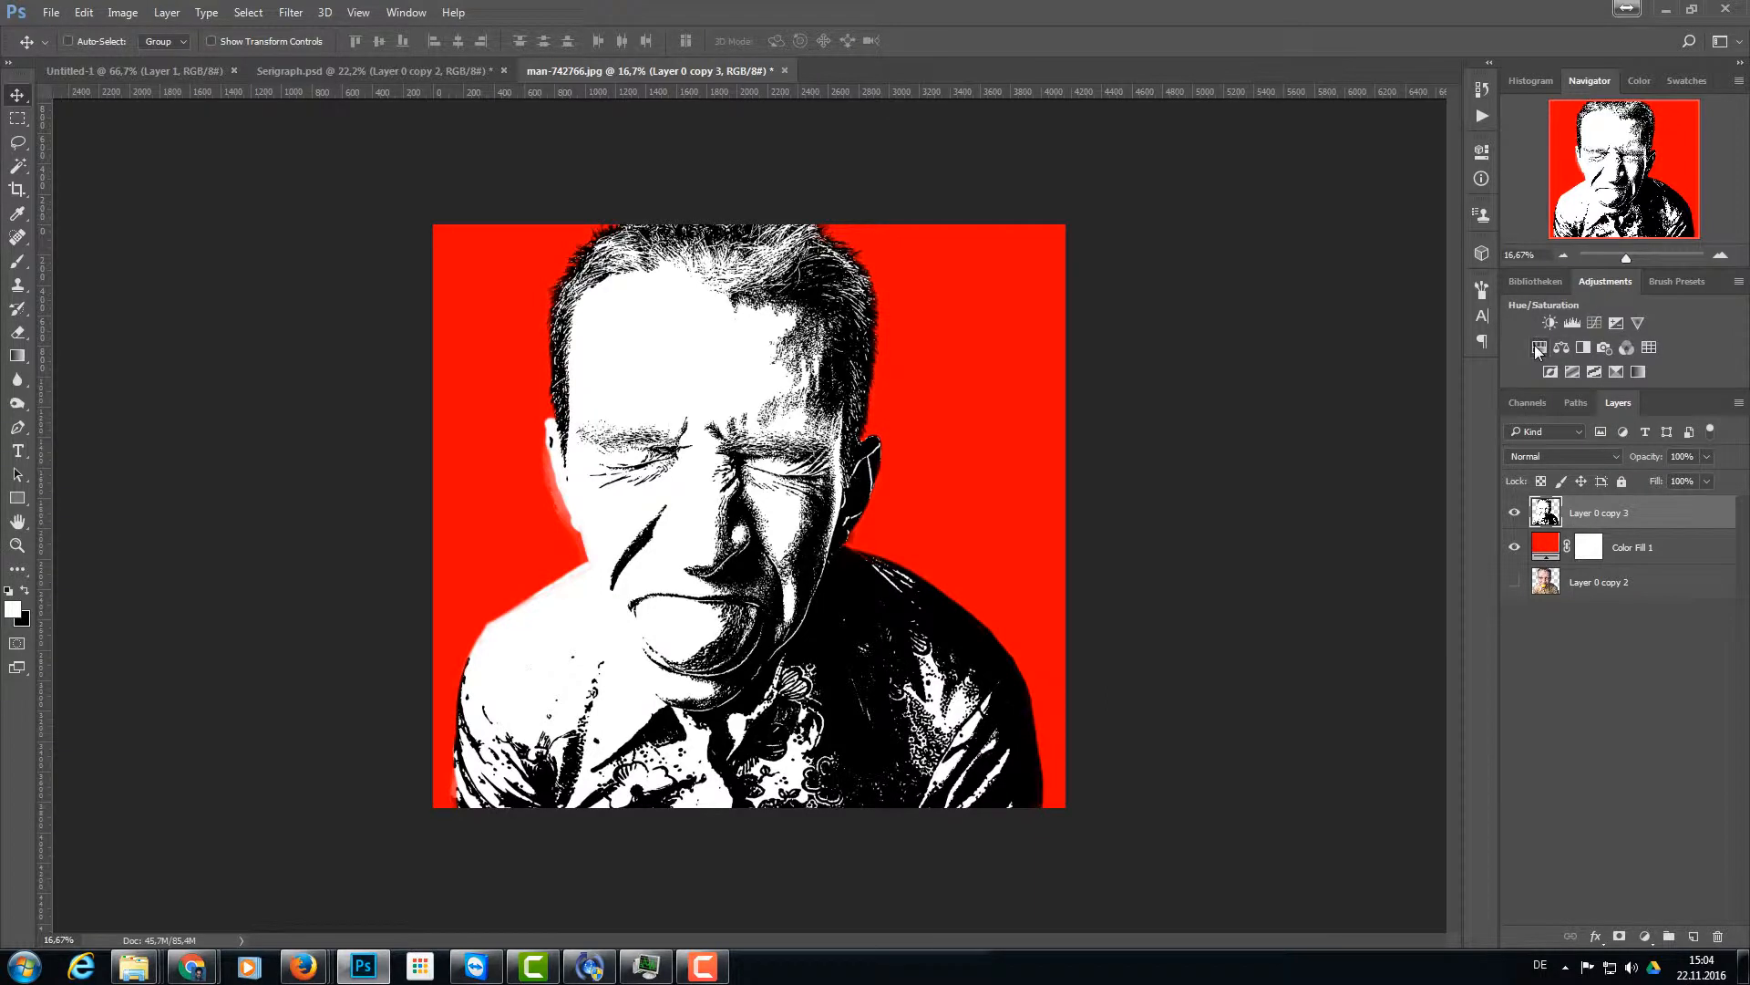
- Add a clipped Hue/Saturation layer colorized at Hue 110, Saturation 100, Lightness -51
click(1540, 347)
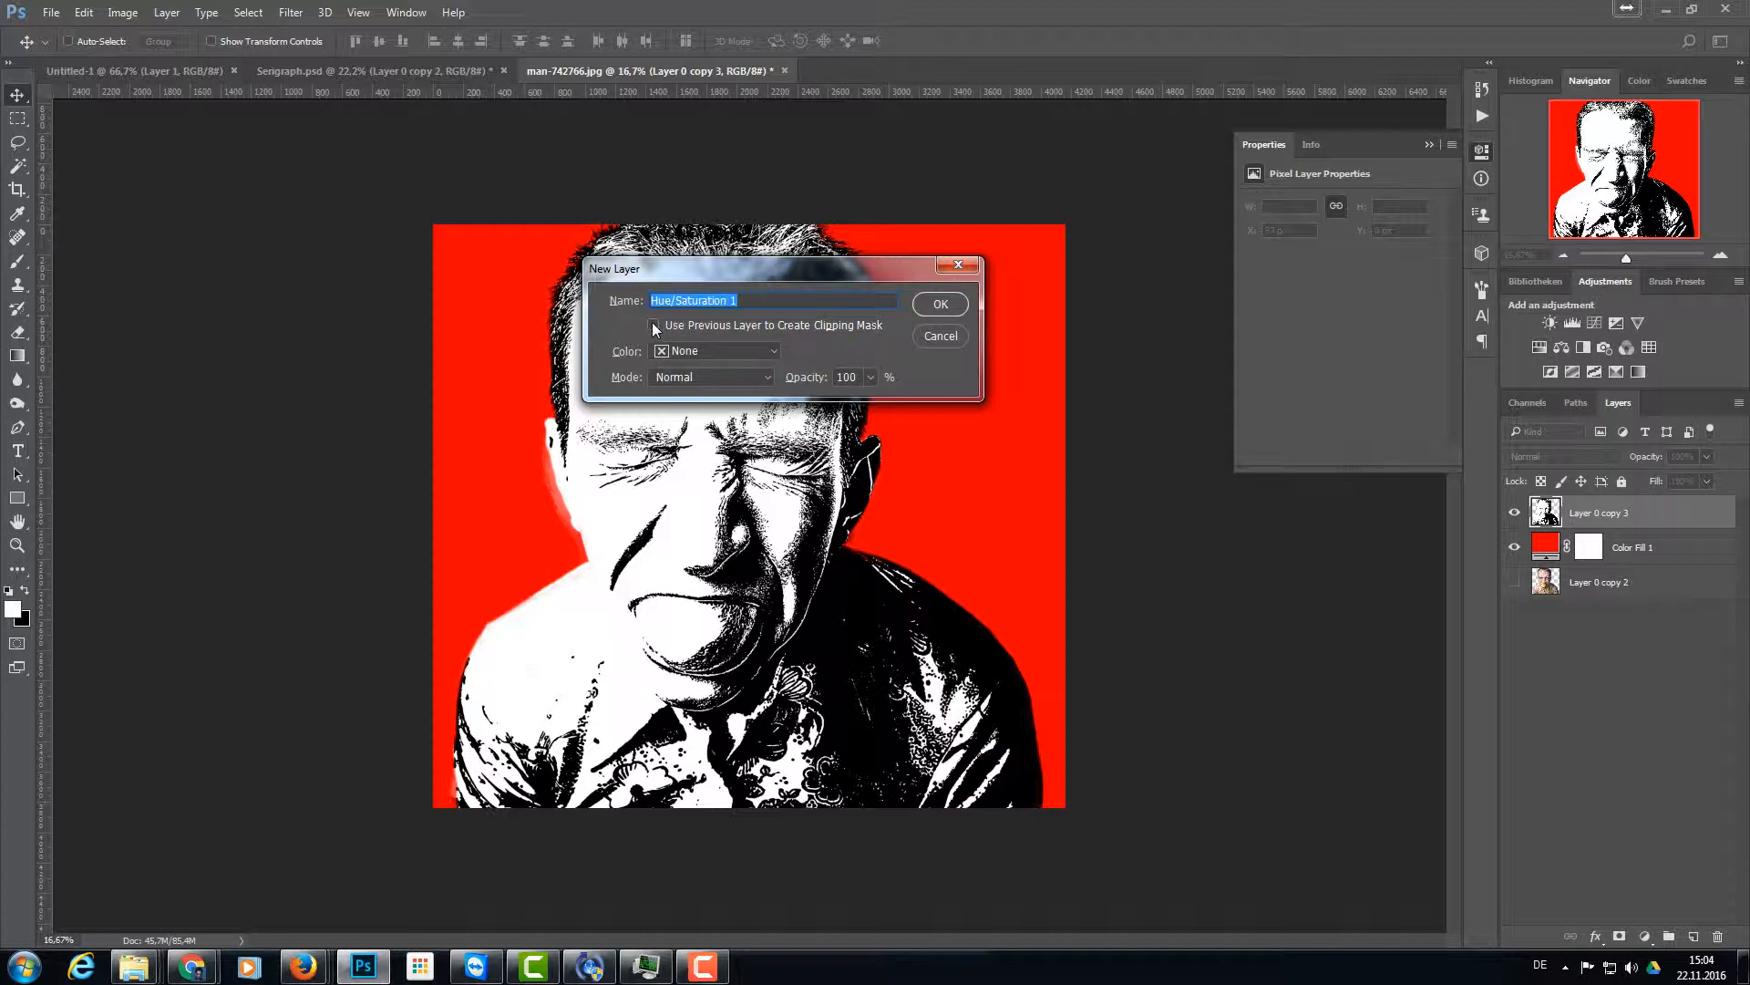
click(652, 324)
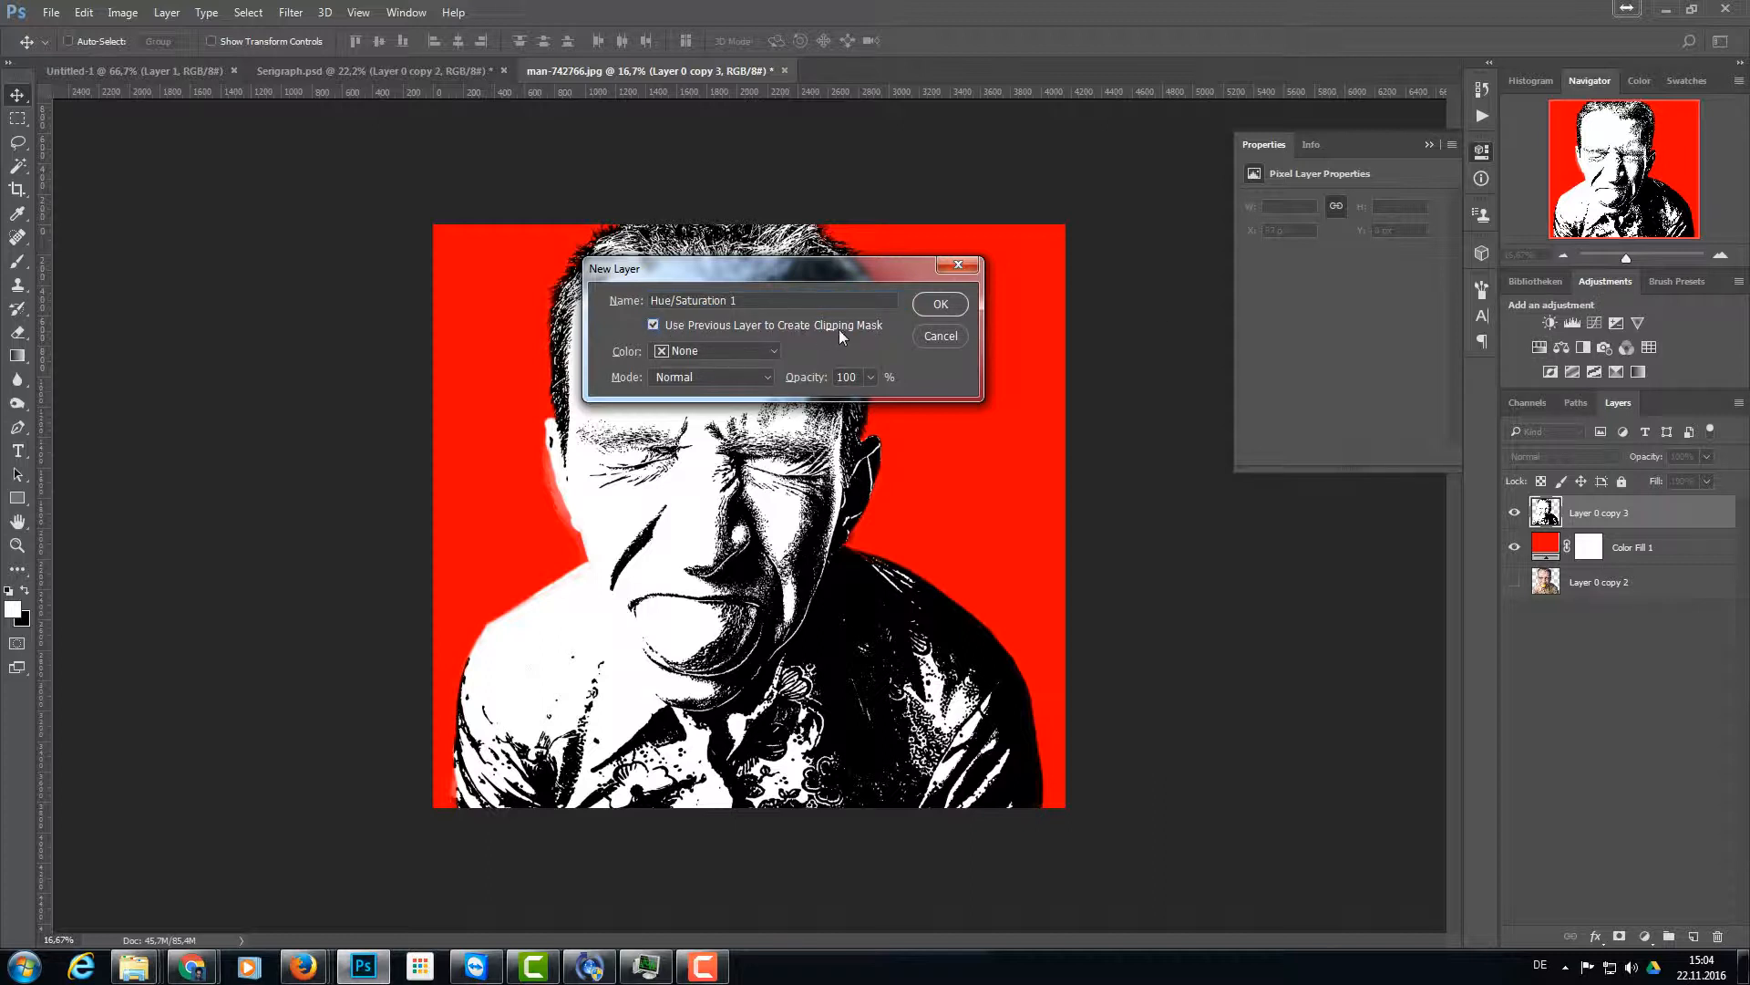
click(940, 304)
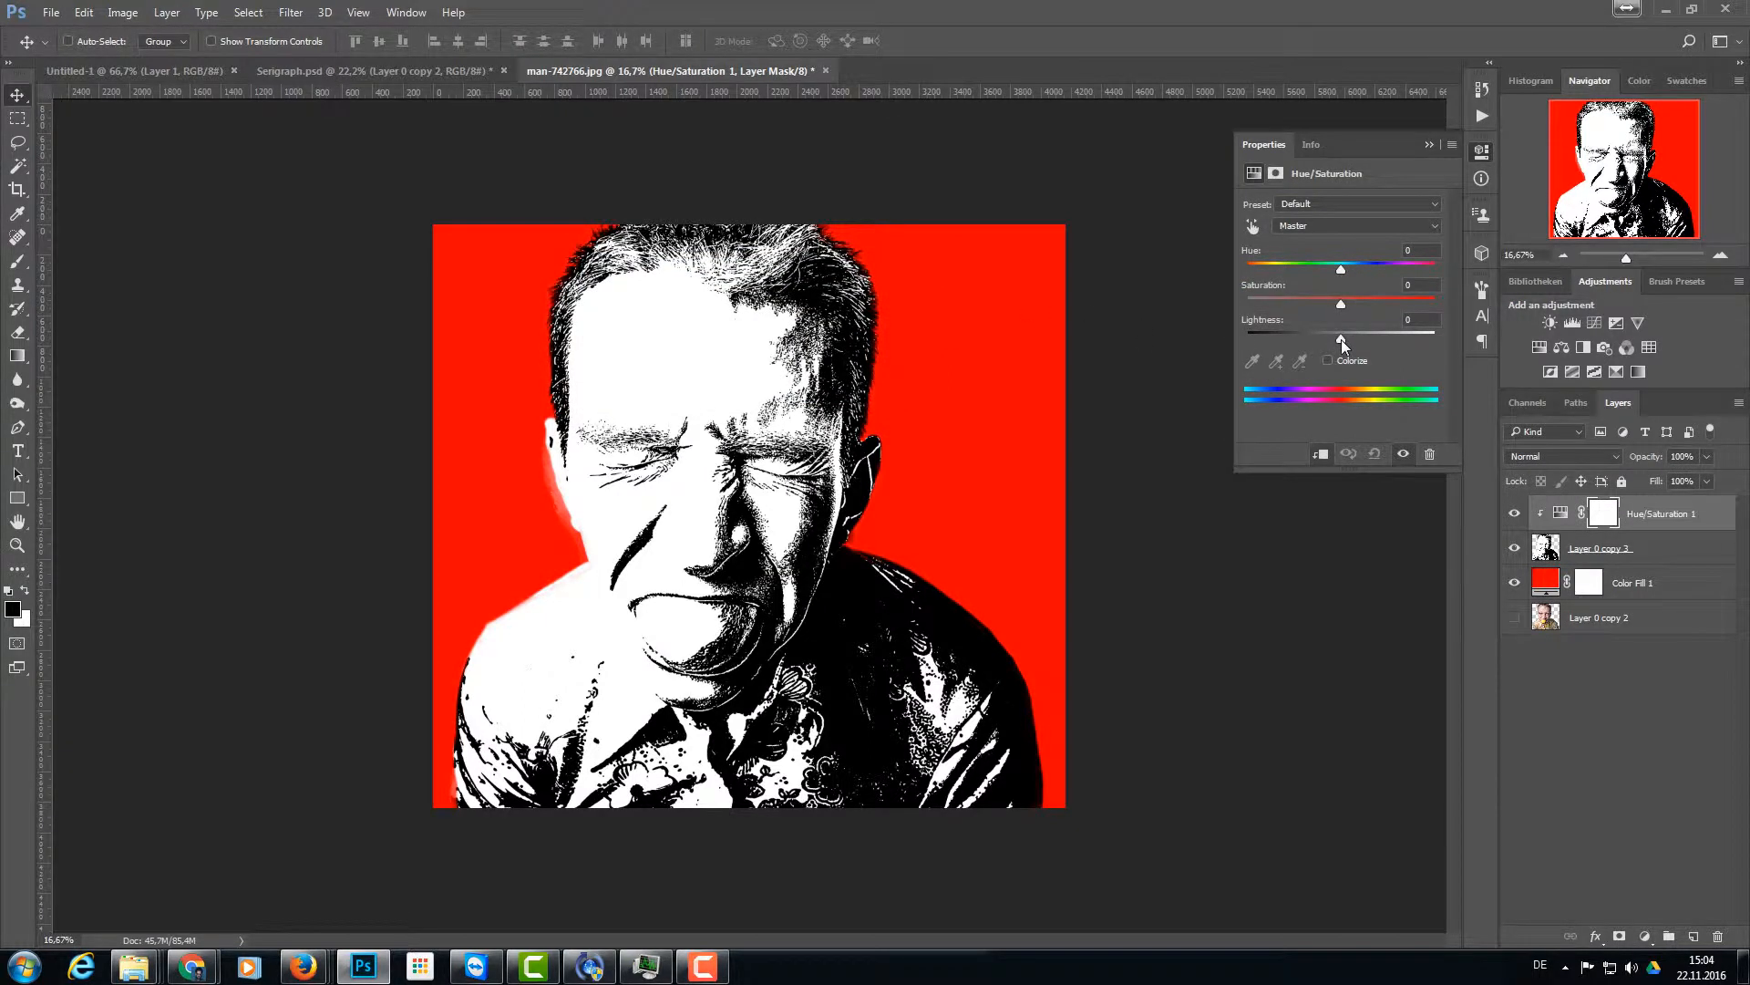
click(1328, 360)
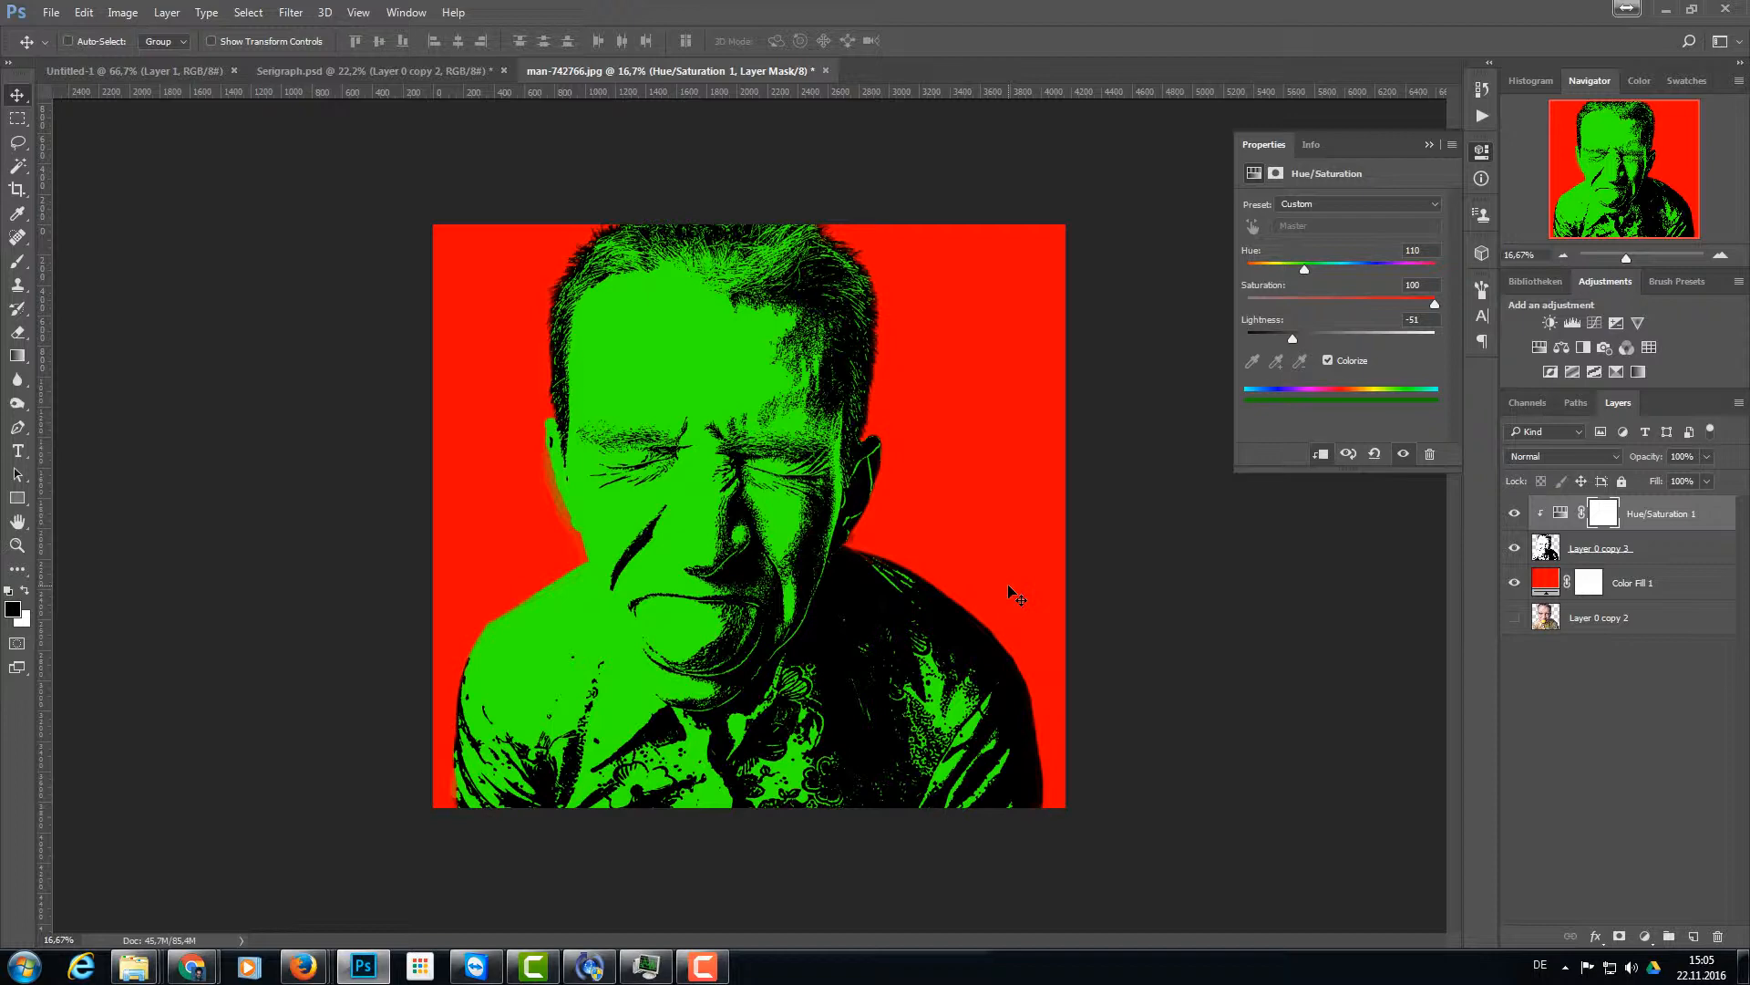
mouse_move(59, 21)
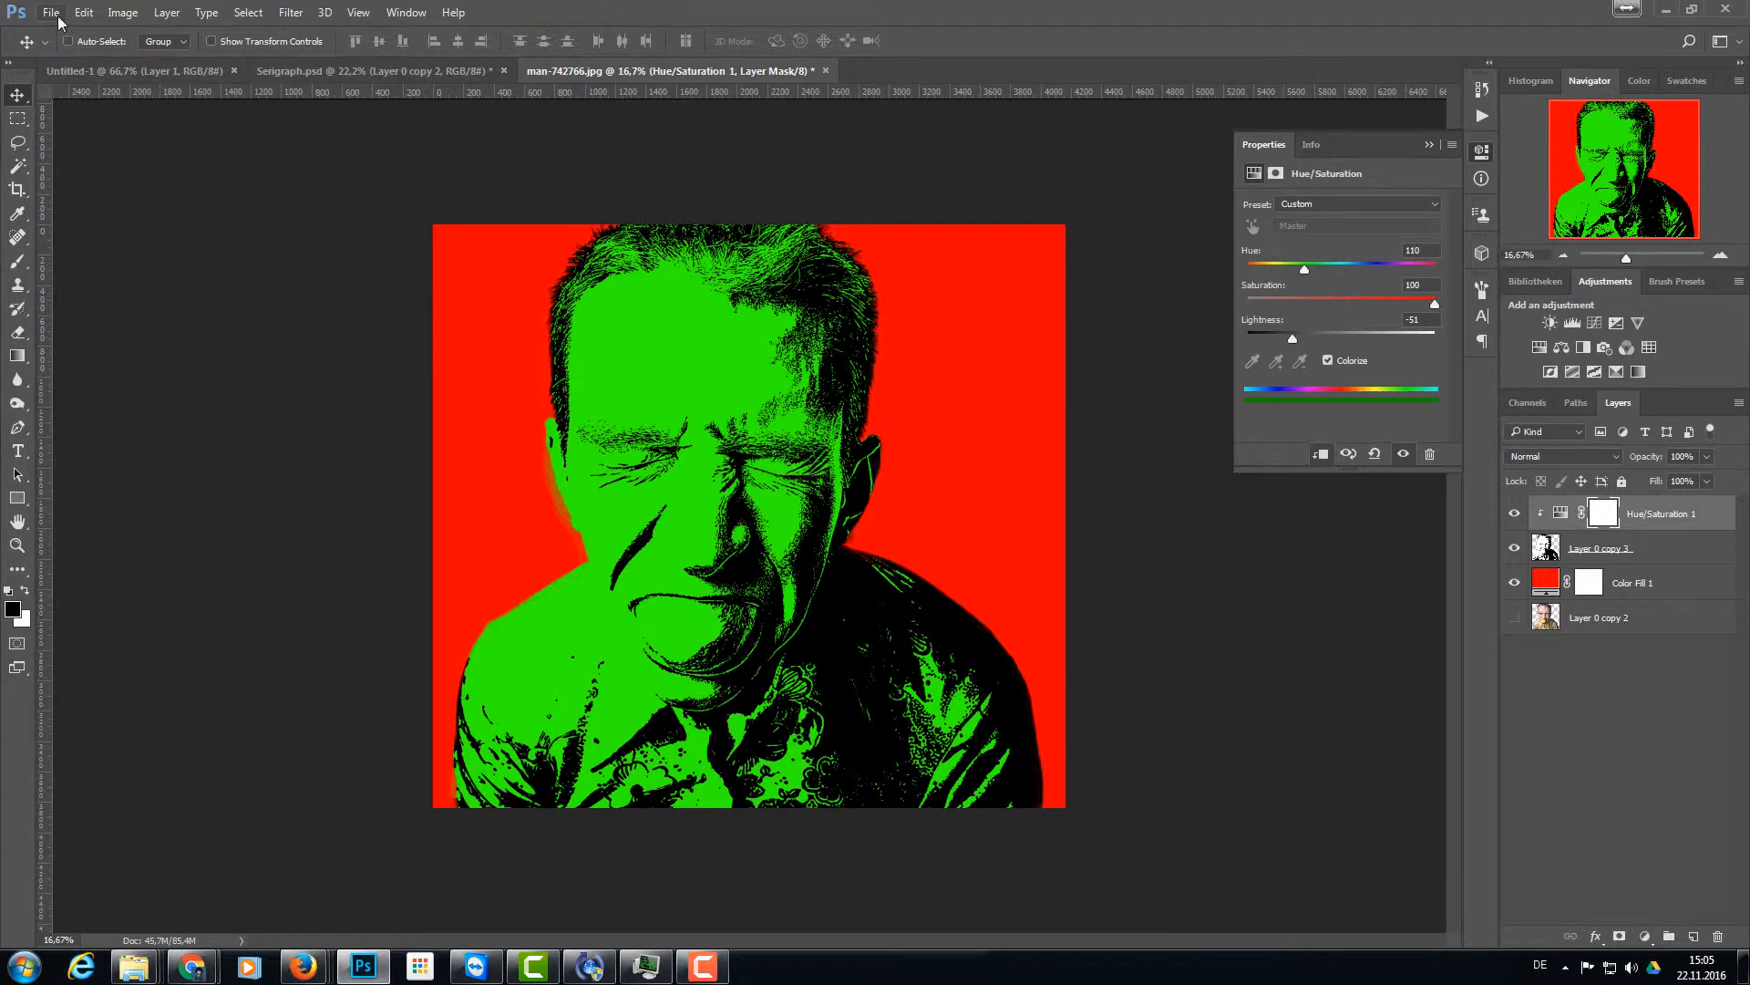
- Open Serigraph_art from the Serigraph folder as a new document
click(49, 12)
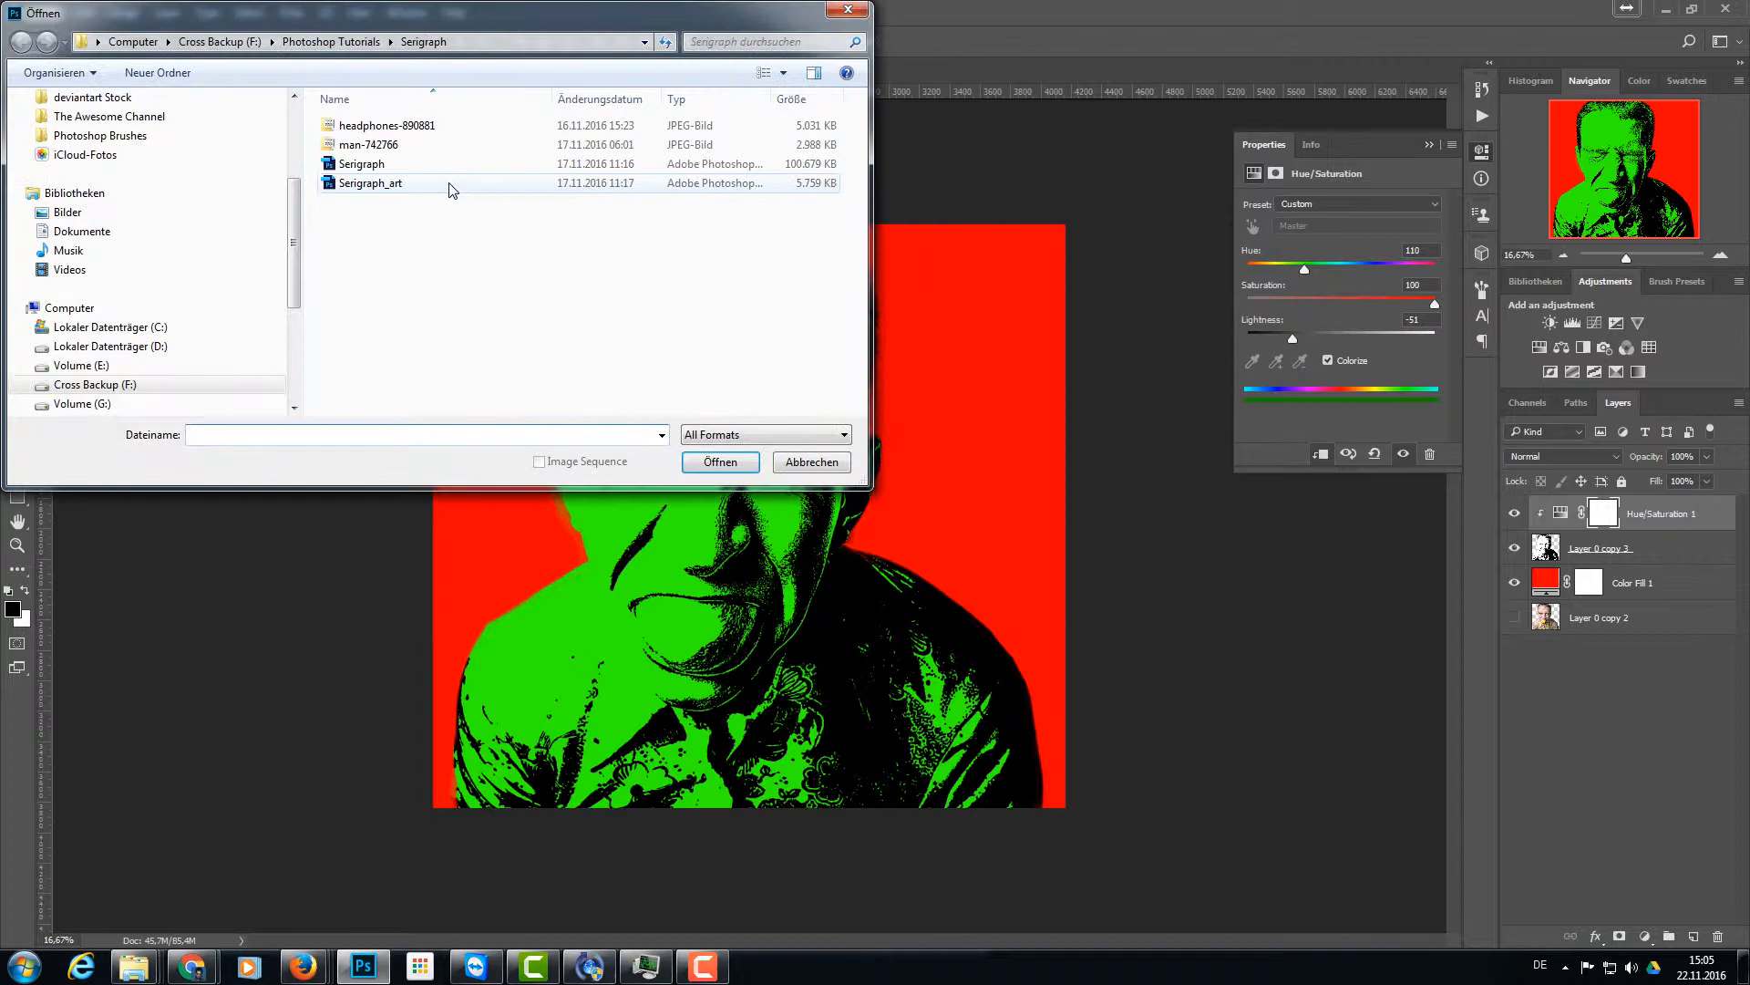
click(720, 461)
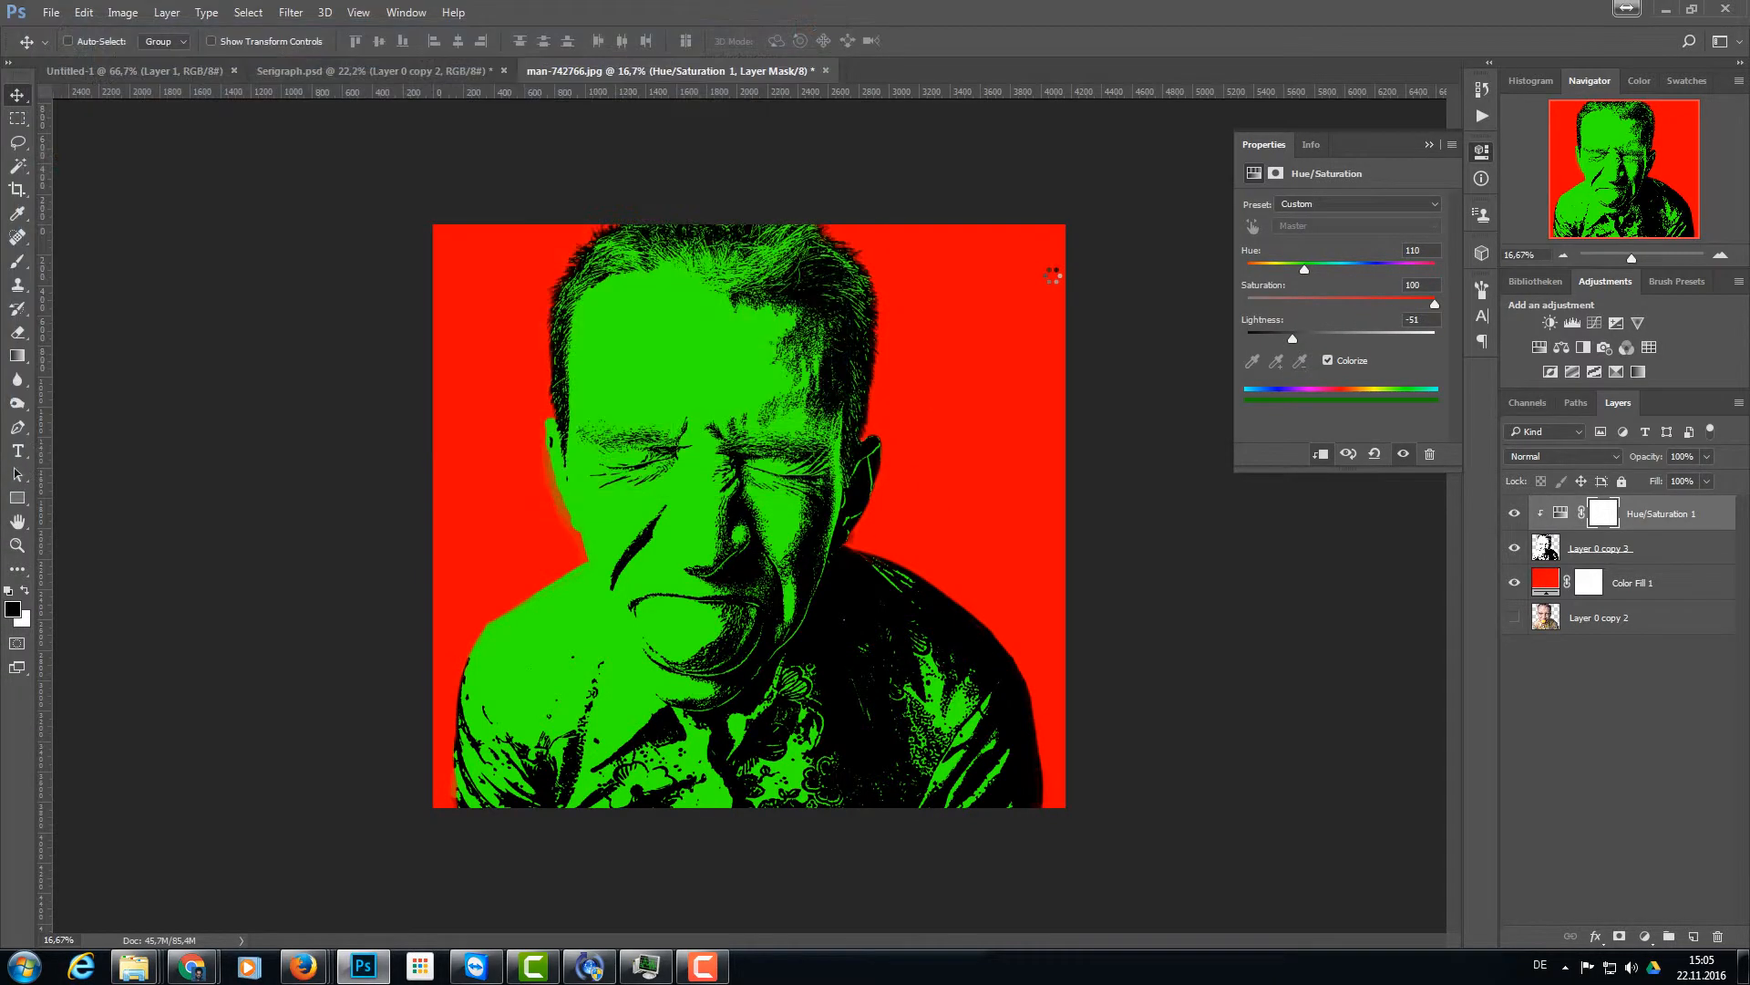
click(954, 71)
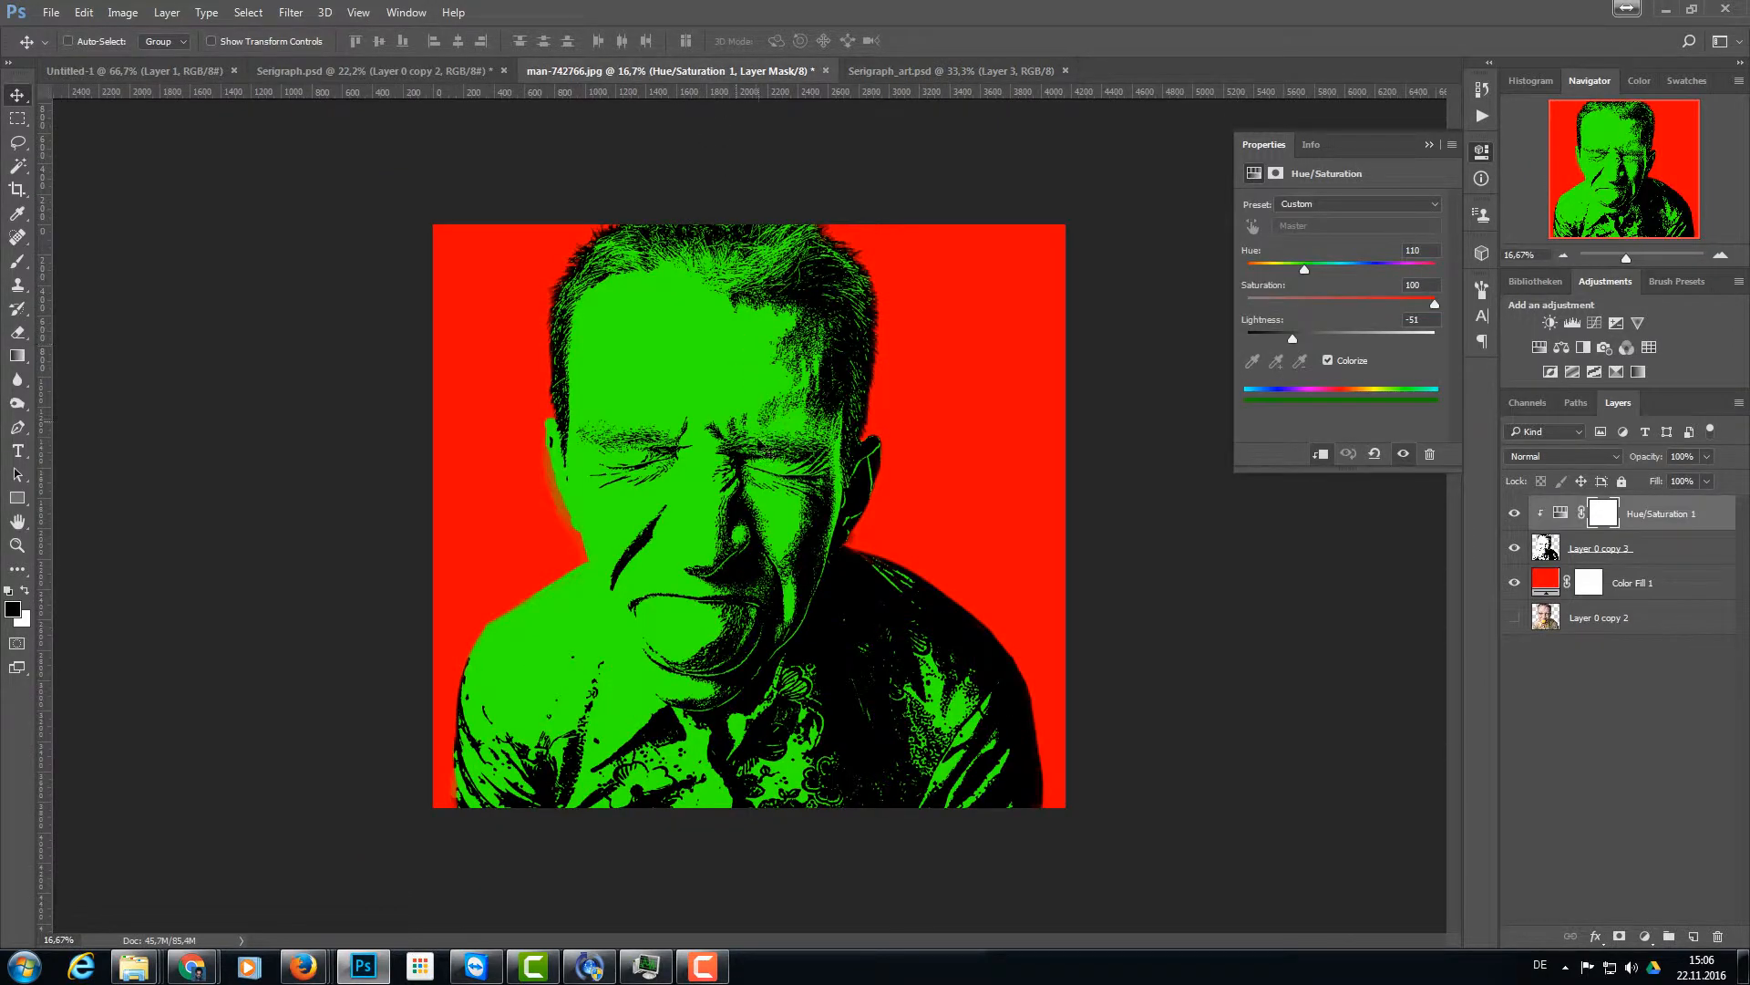
mouse_move(542, 507)
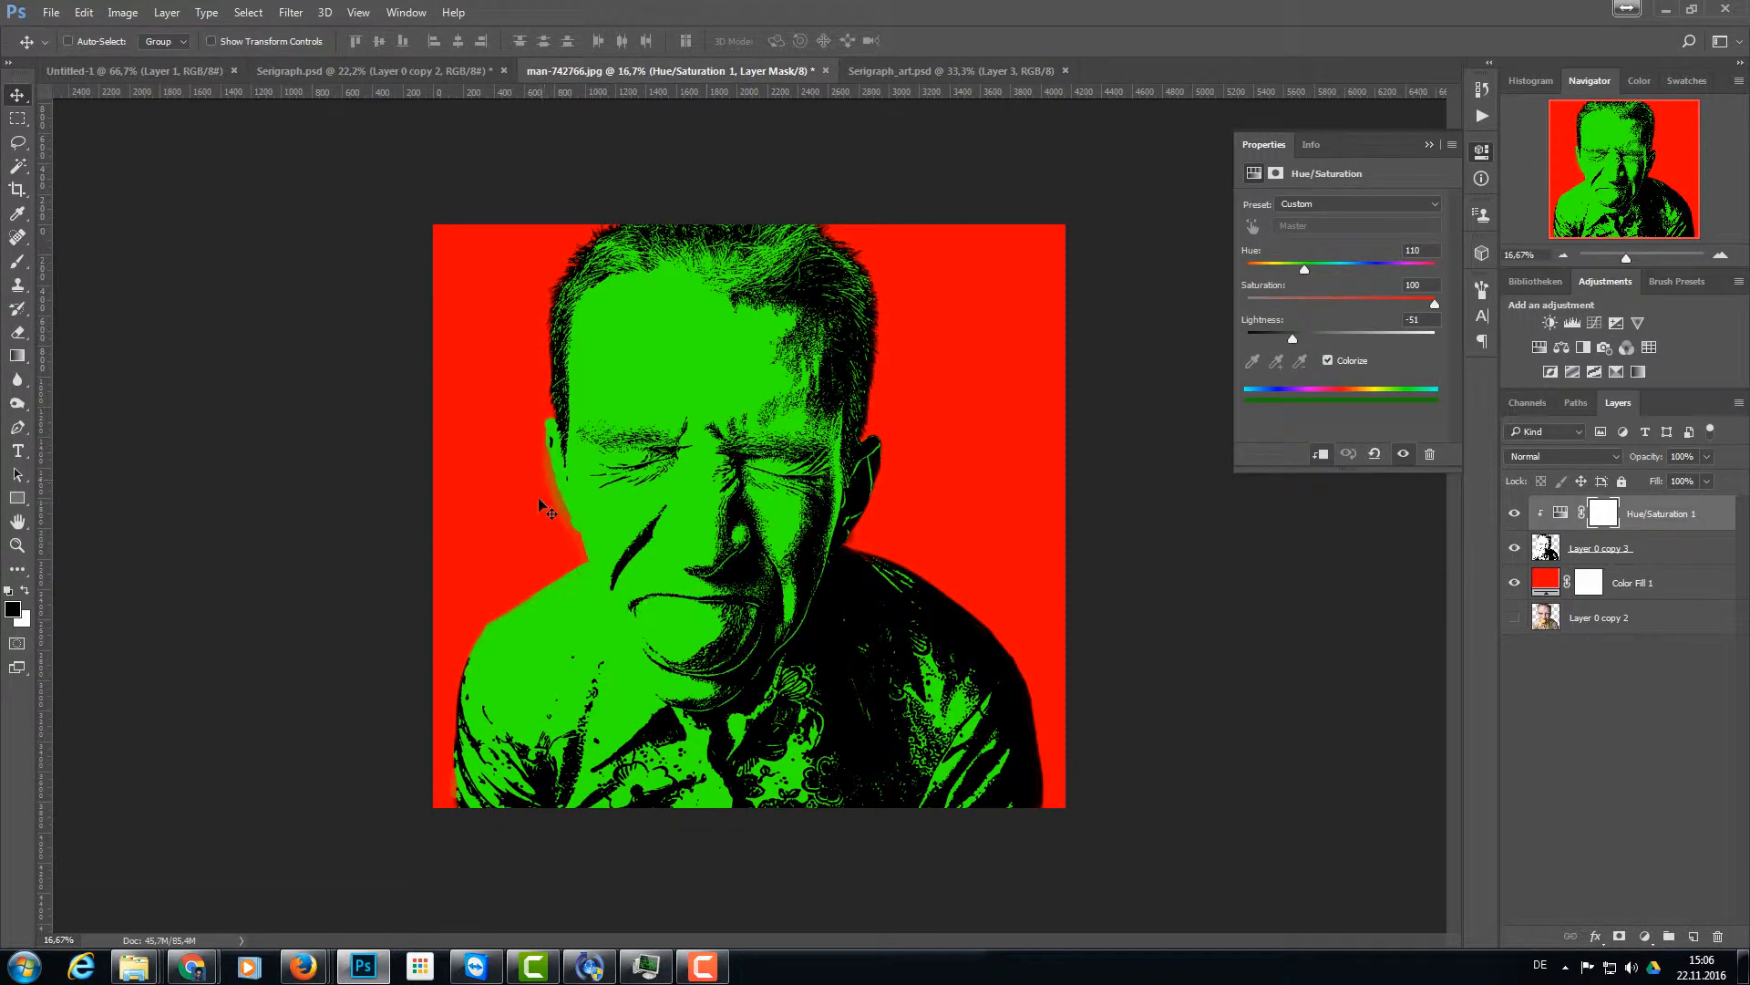